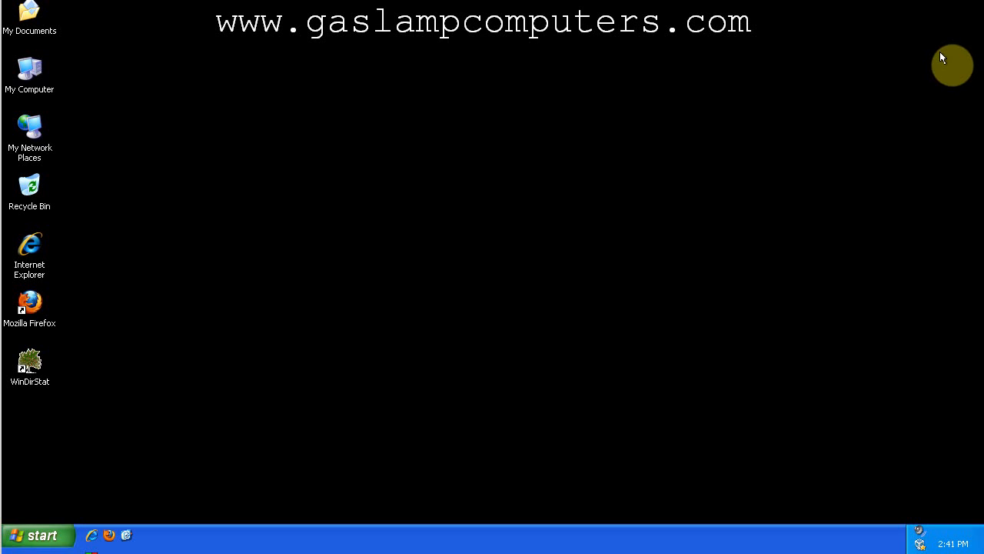
mouse_move(725, 221)
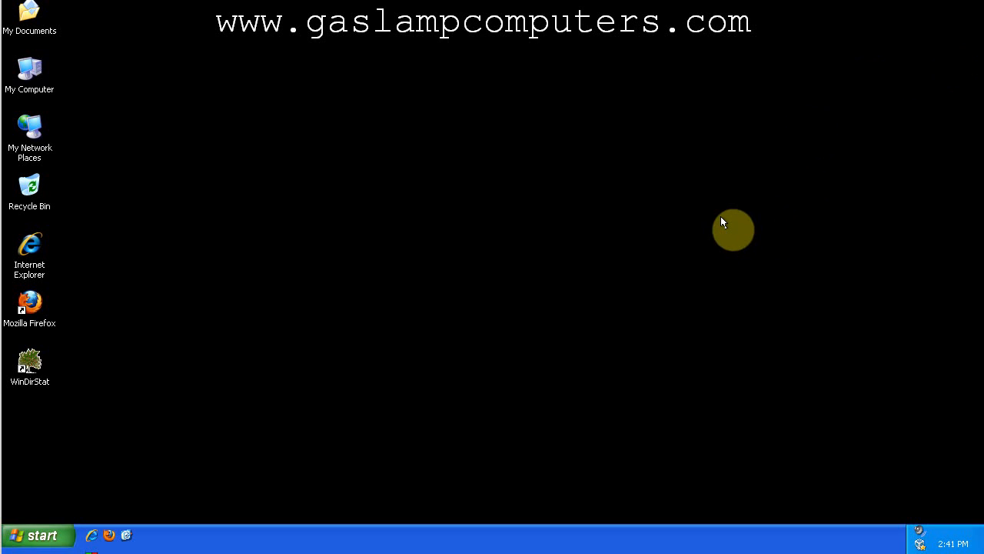
mouse_move(664, 193)
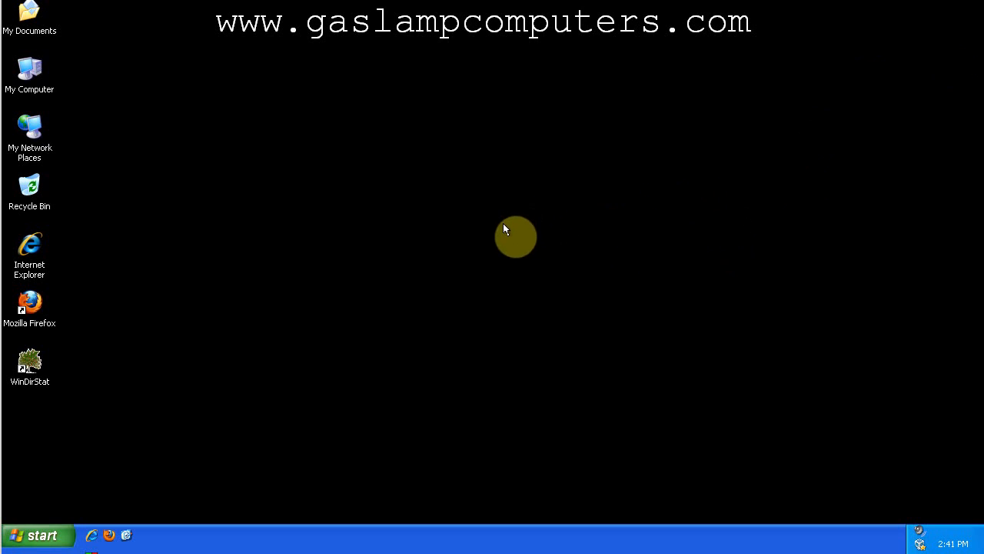
mouse_move(320, 317)
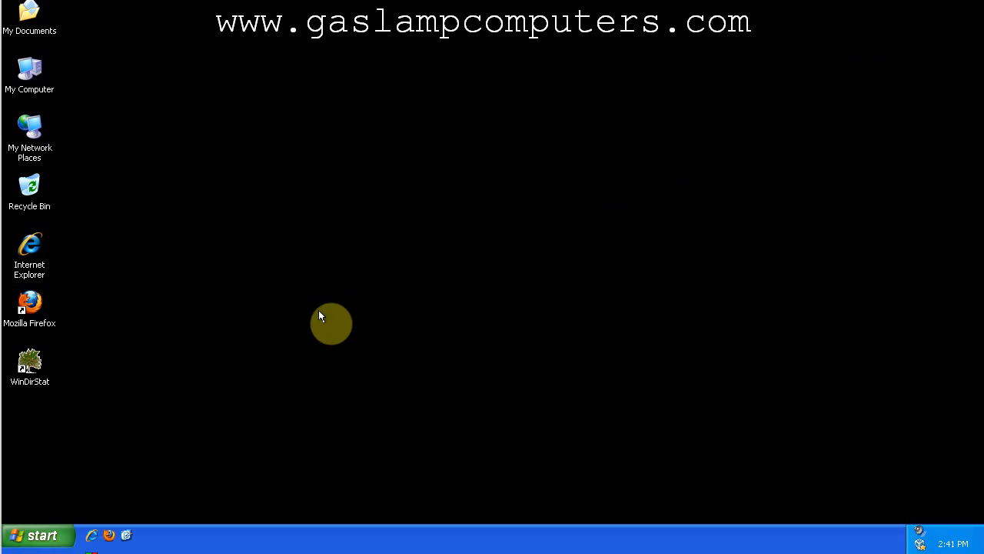
mouse_move(77, 377)
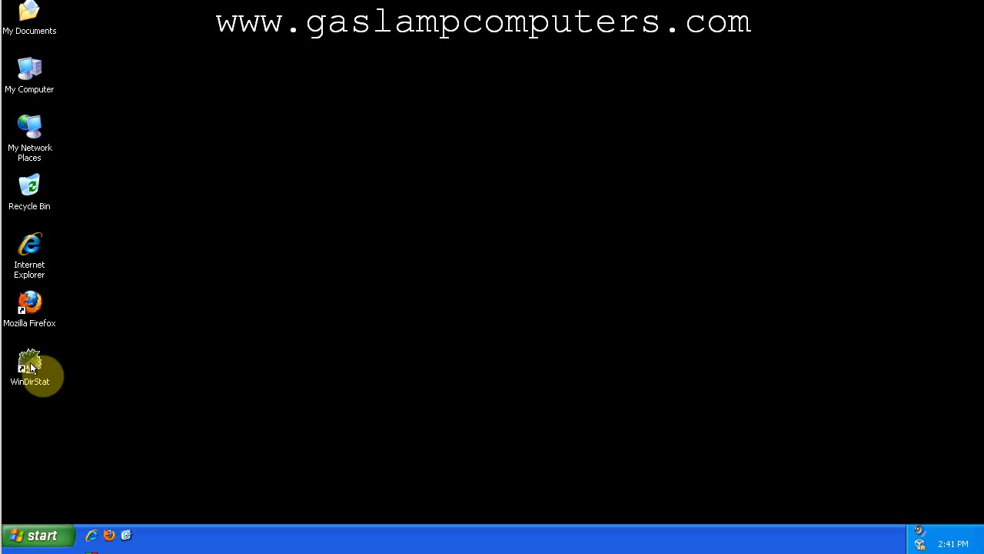
Launch WinDirStat and scan the individual C: drive to show folder sizes and treemap
double_click(29, 362)
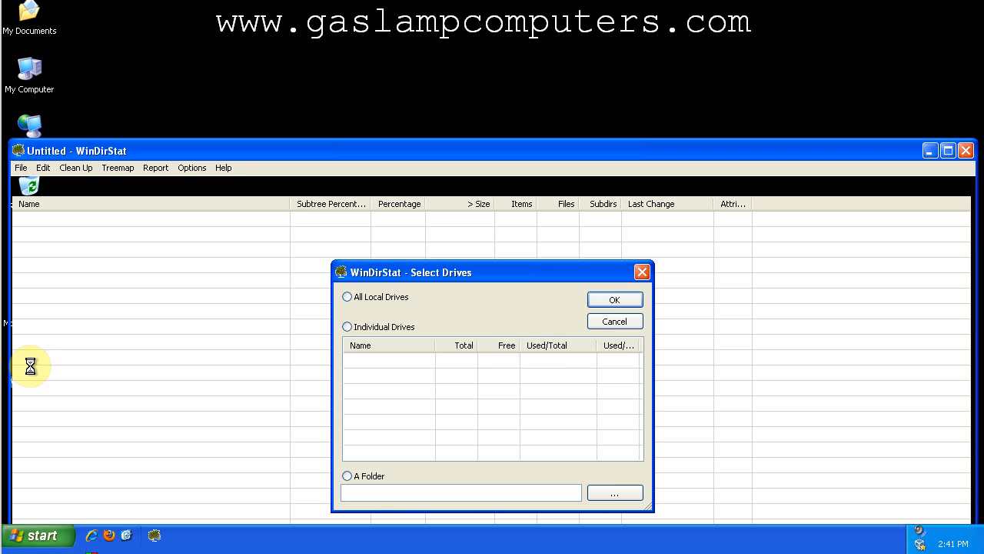
left_click(348, 326)
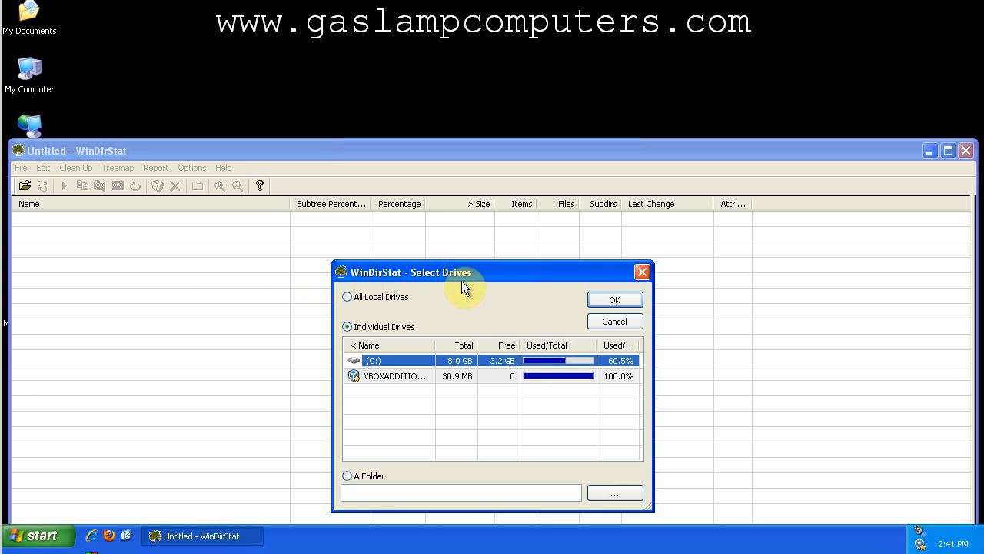
mouse_move(431, 292)
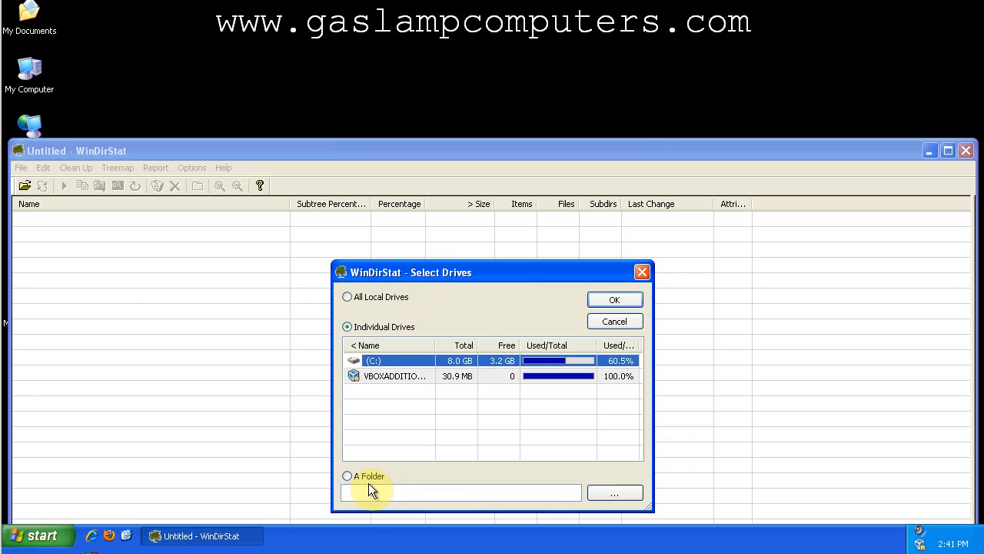
mouse_move(377, 326)
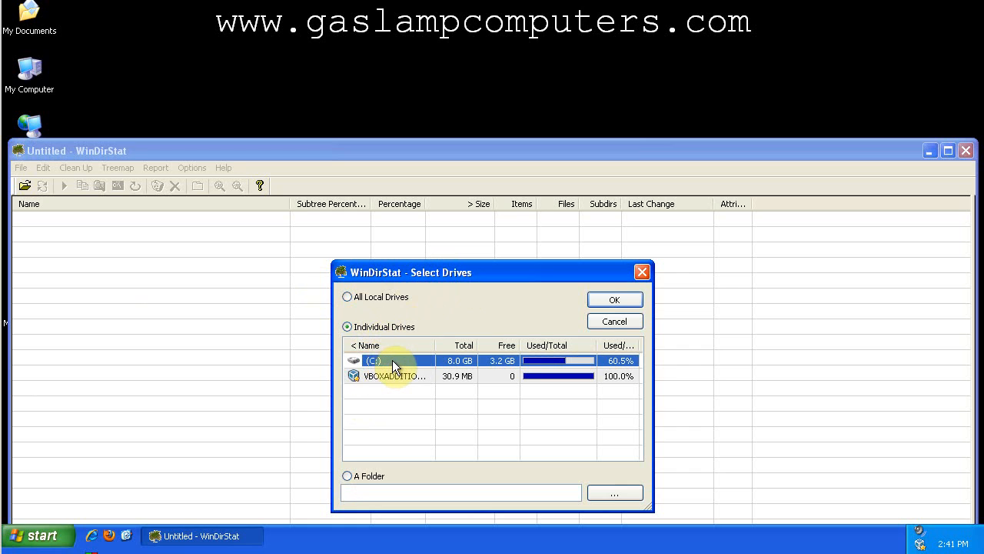
left_click(615, 298)
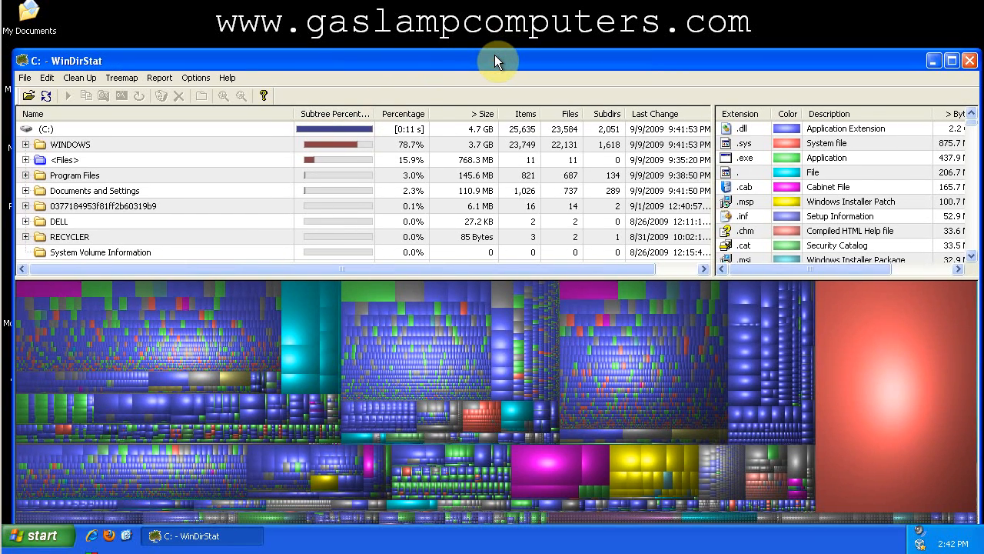
mouse_move(409, 133)
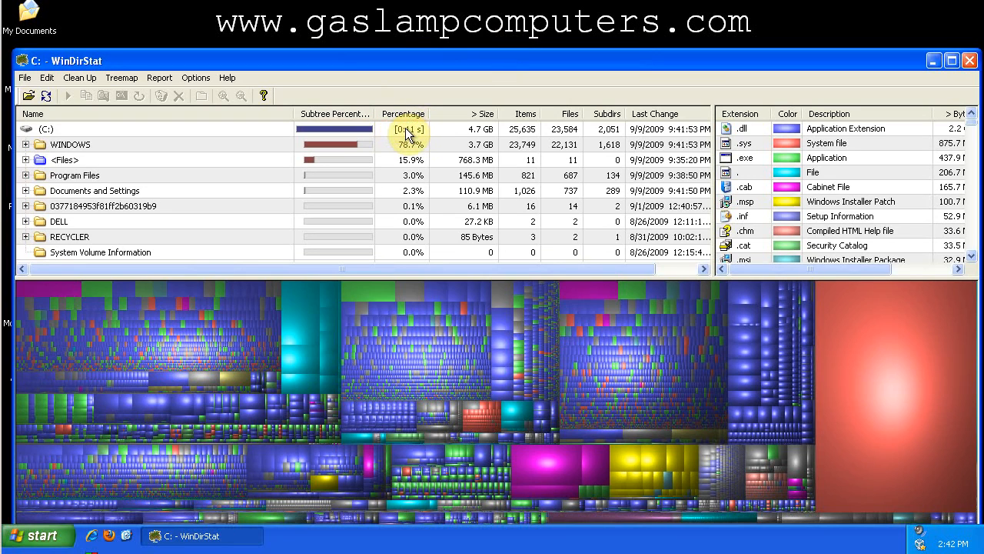
mouse_move(400, 160)
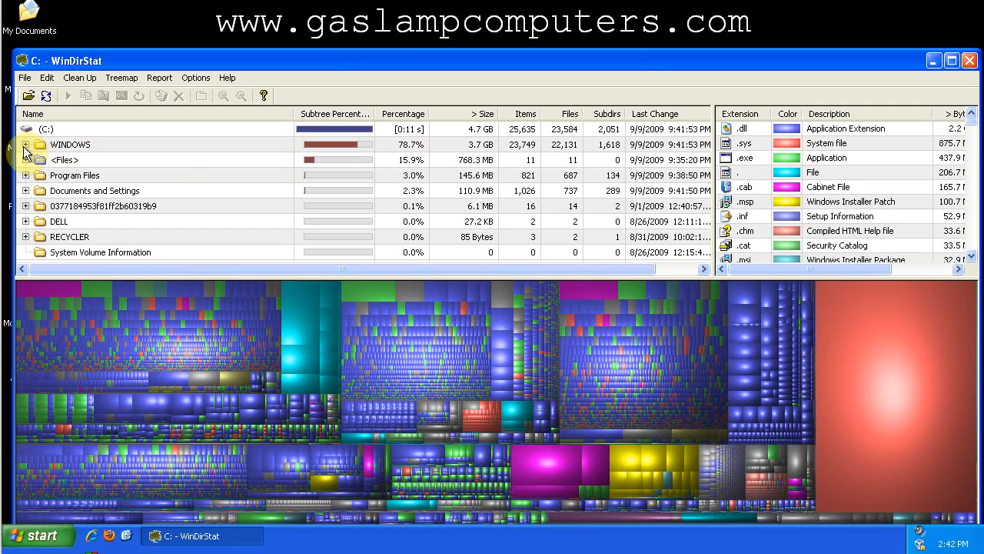
Expand WINDOWS and locate SoftwareDistribution and the whole WINDOWS folder in the treemap
left_click(26, 145)
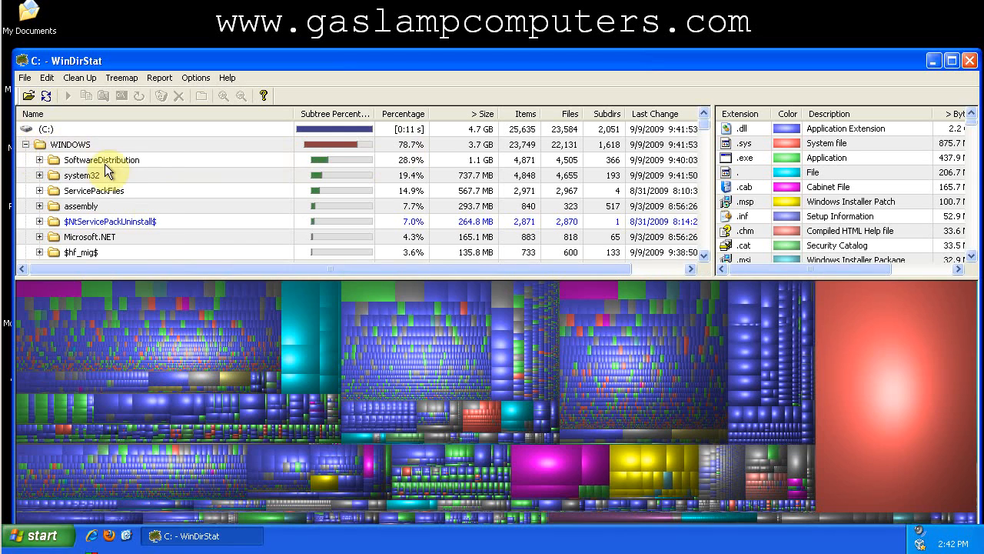
mouse_move(215, 169)
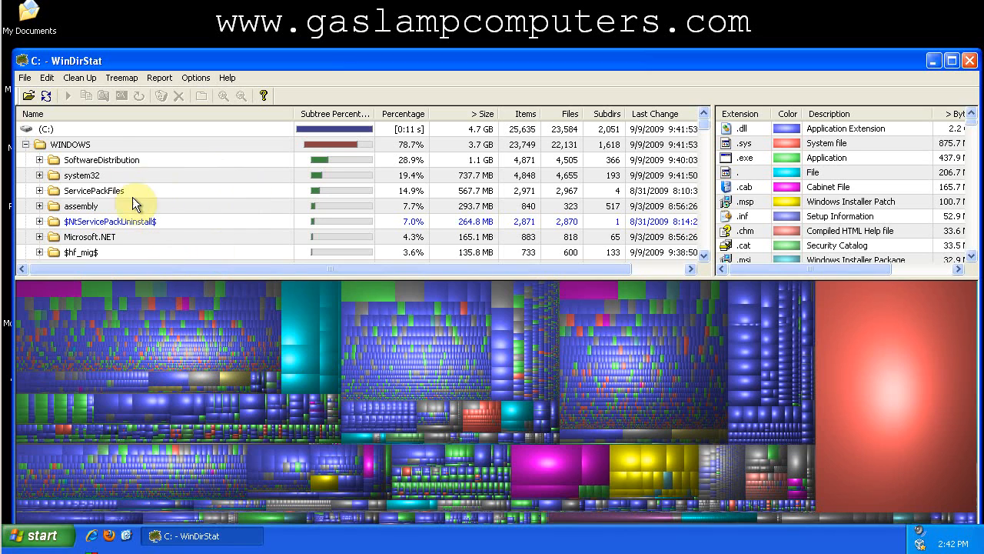
left_click(101, 160)
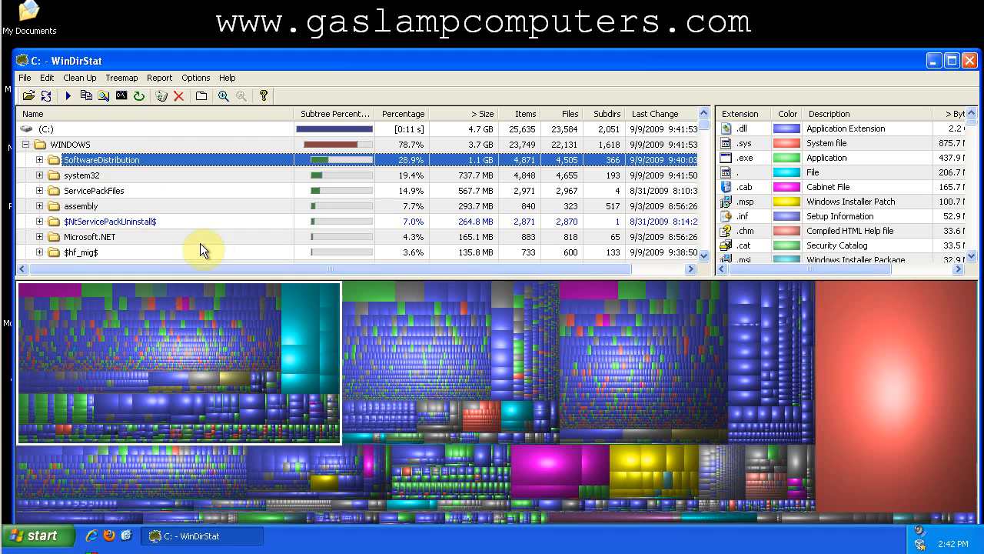
mouse_move(169, 193)
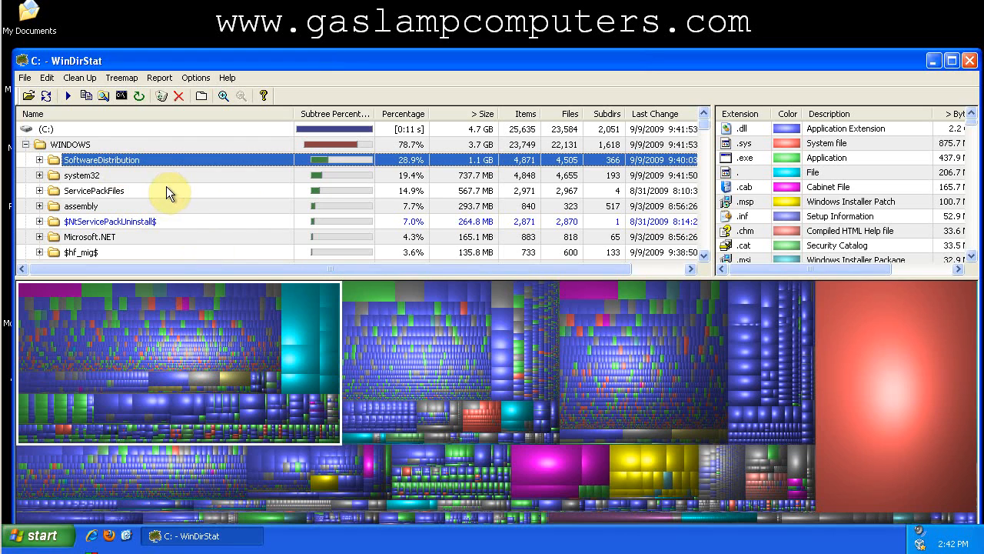
left_click(71, 145)
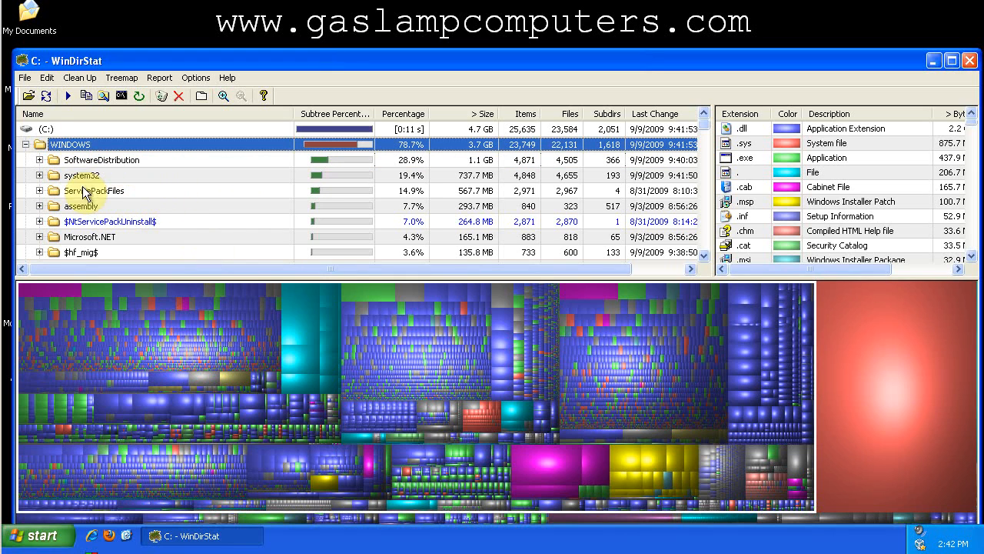
mouse_move(778, 288)
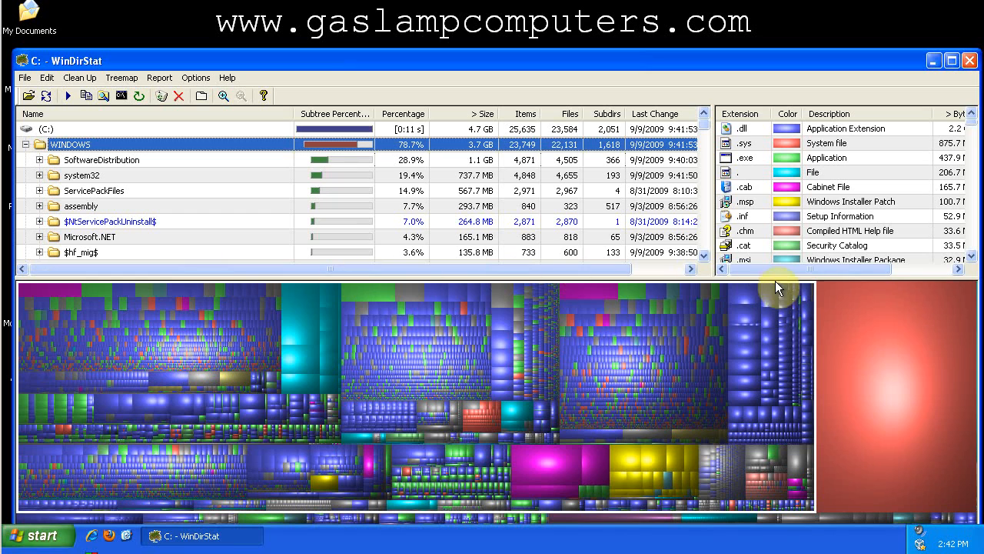
mouse_move(46, 206)
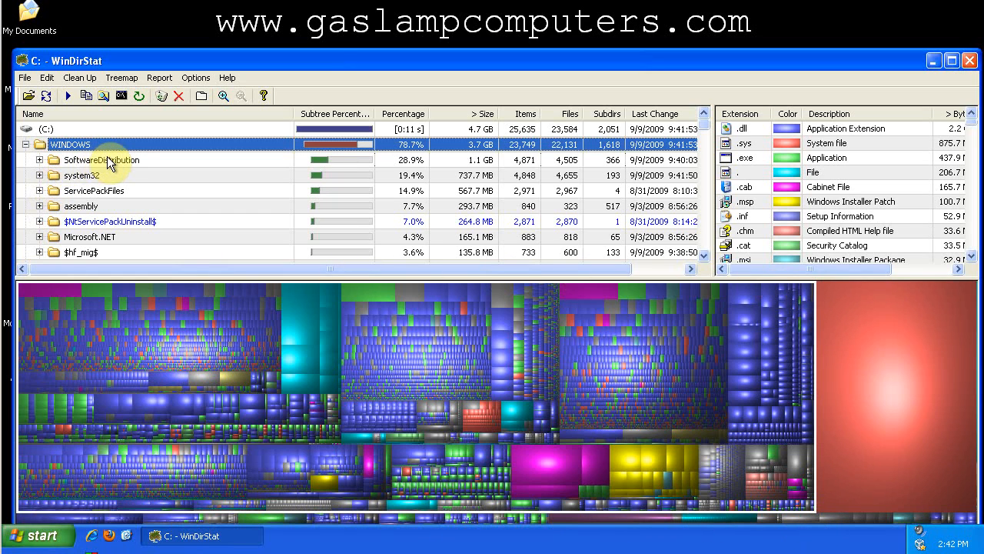
left_click(101, 160)
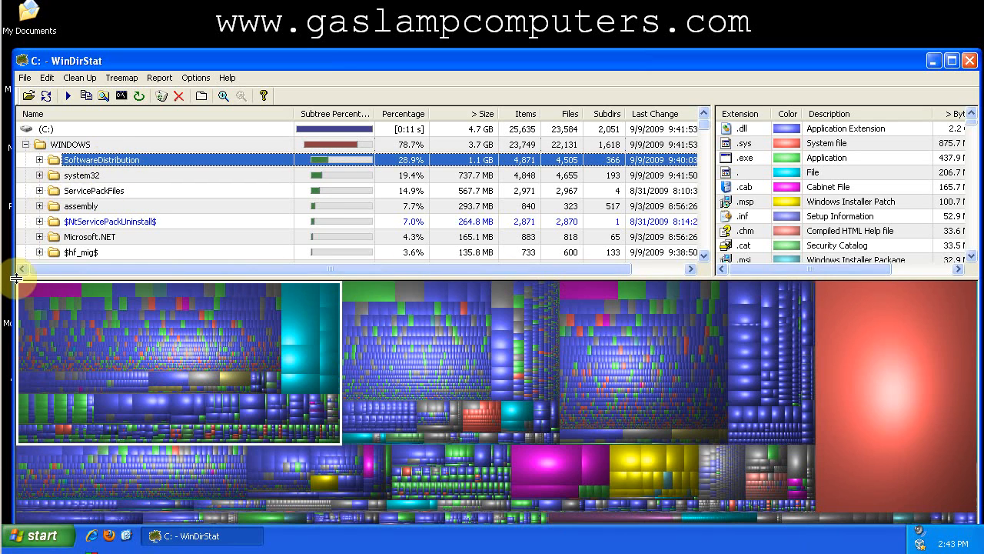
Highlight system32, ServicePackFiles and assembly (7.7%) in the treemap in turn
left_click(80, 175)
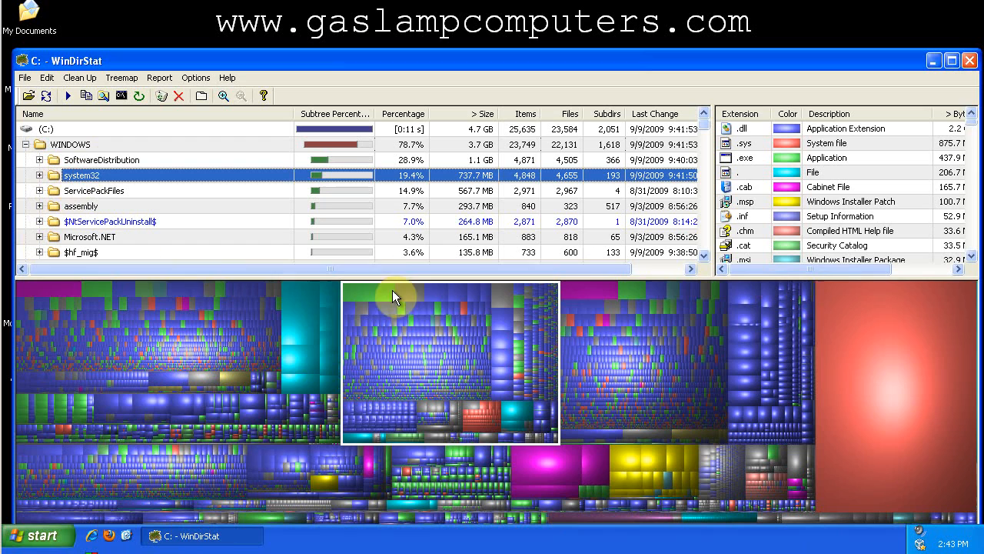
mouse_move(168, 262)
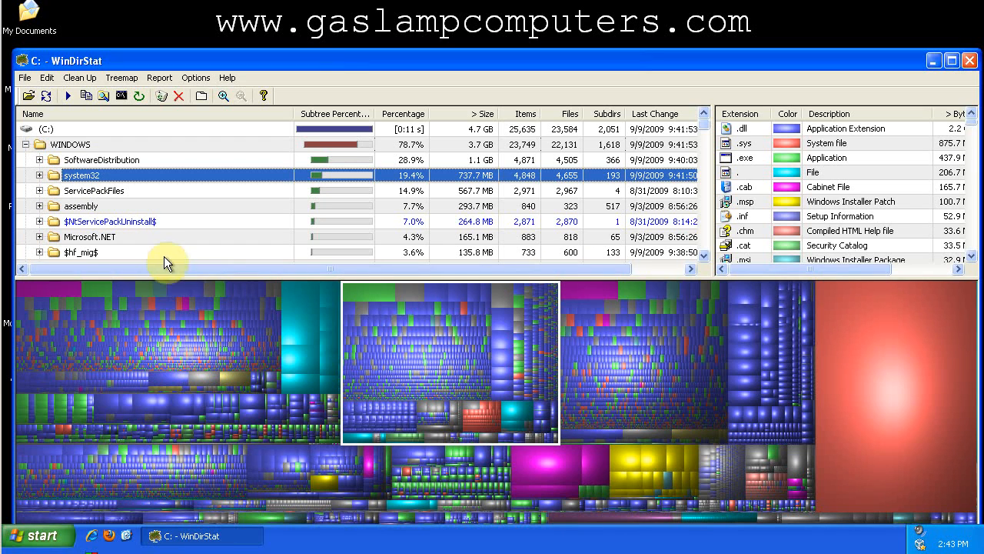
left_click(94, 191)
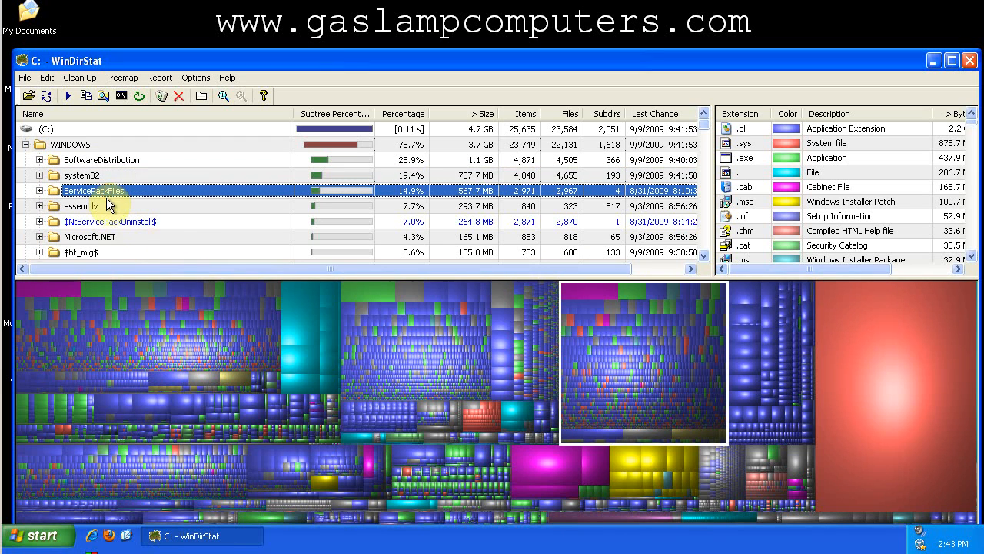
left_click(80, 206)
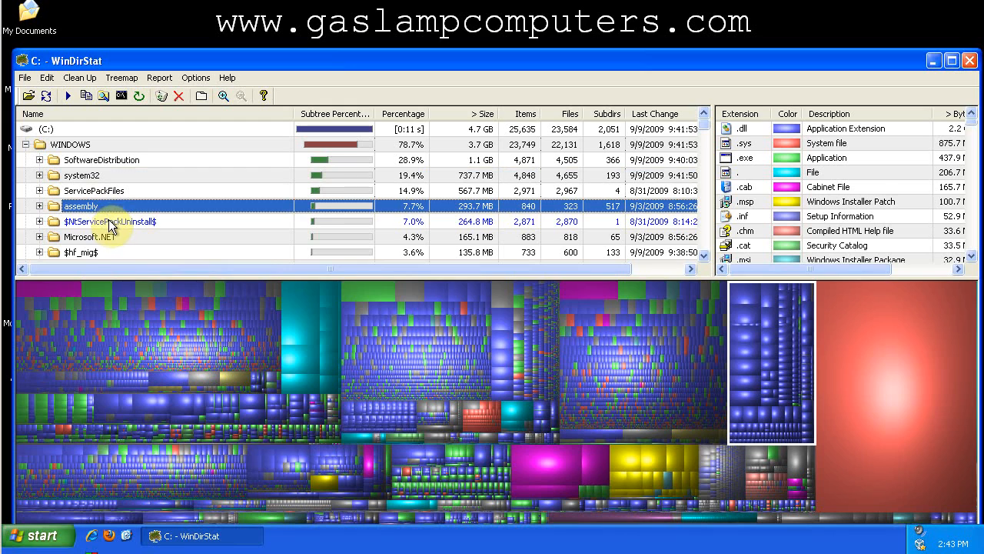
mouse_move(131, 231)
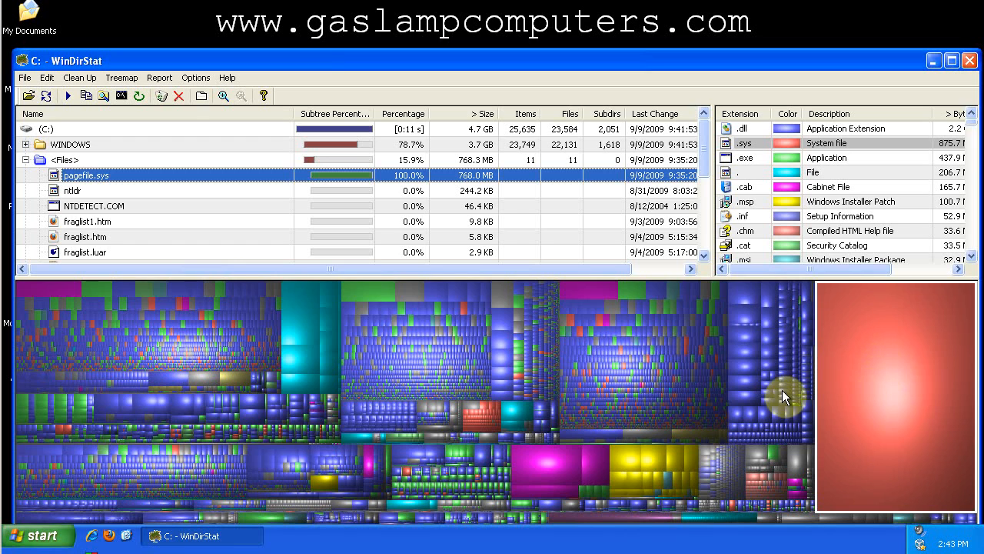
mouse_move(569, 459)
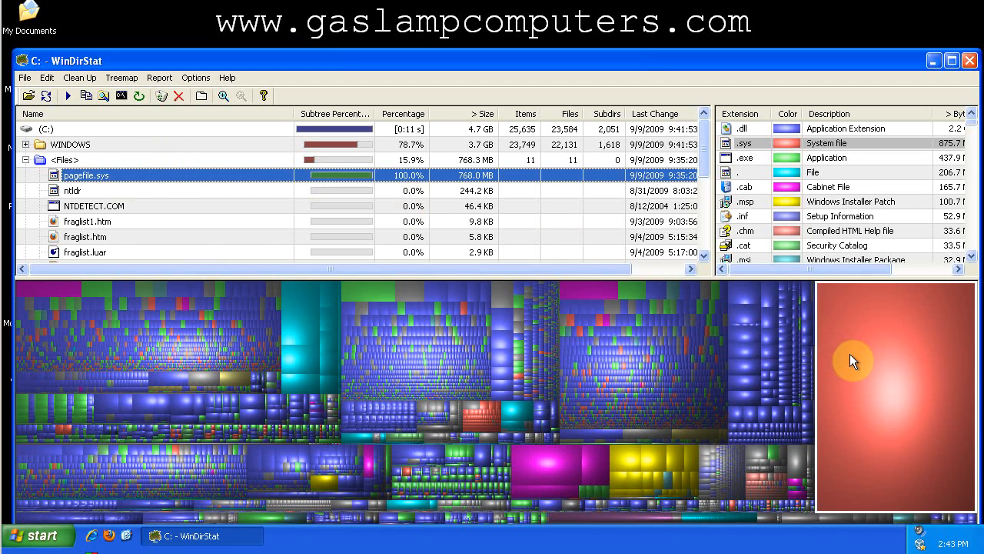
mouse_move(868, 364)
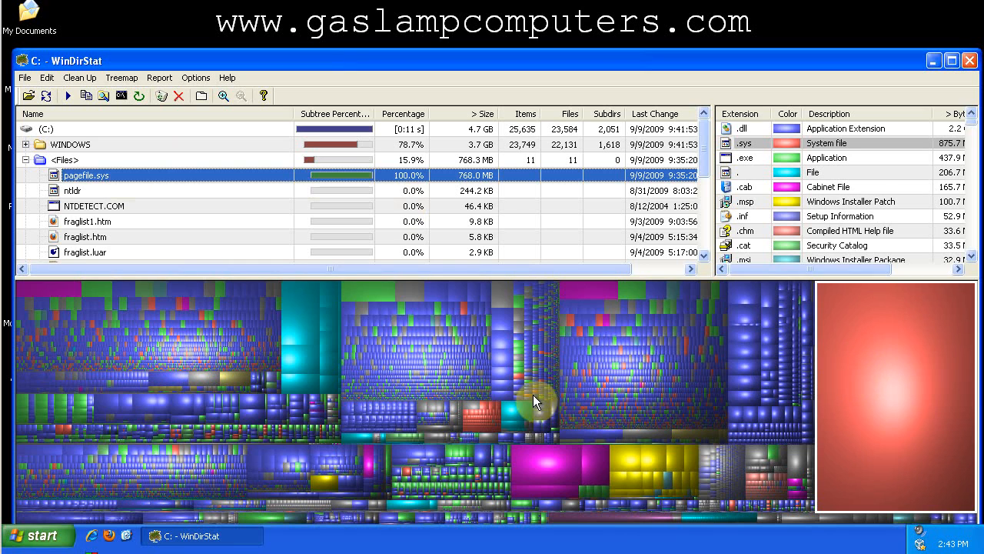
mouse_move(506, 70)
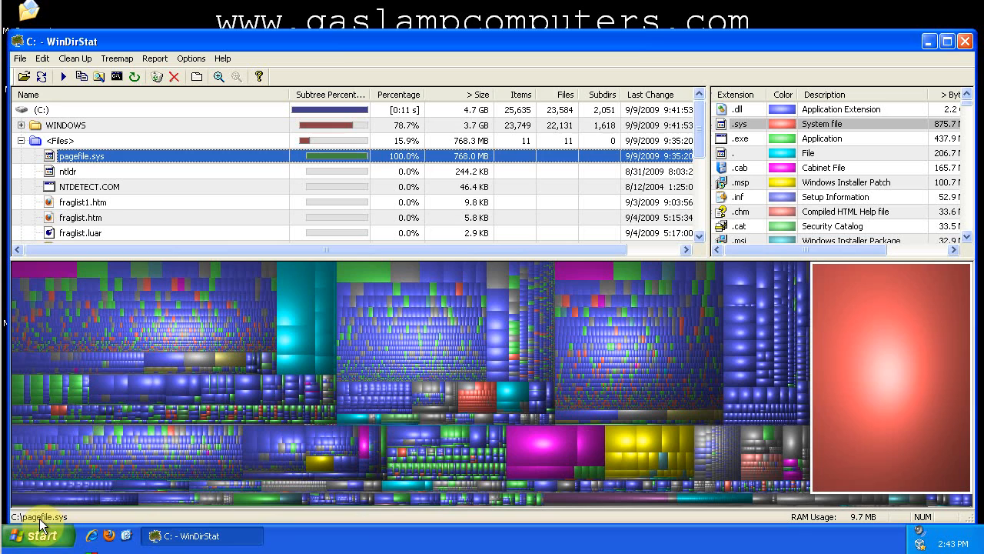
mouse_move(120, 477)
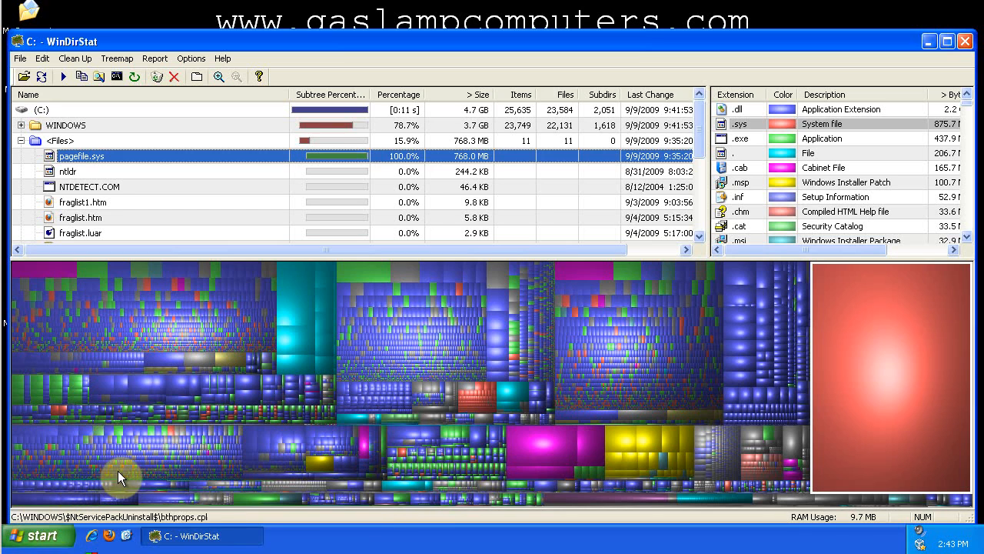
mouse_move(328, 322)
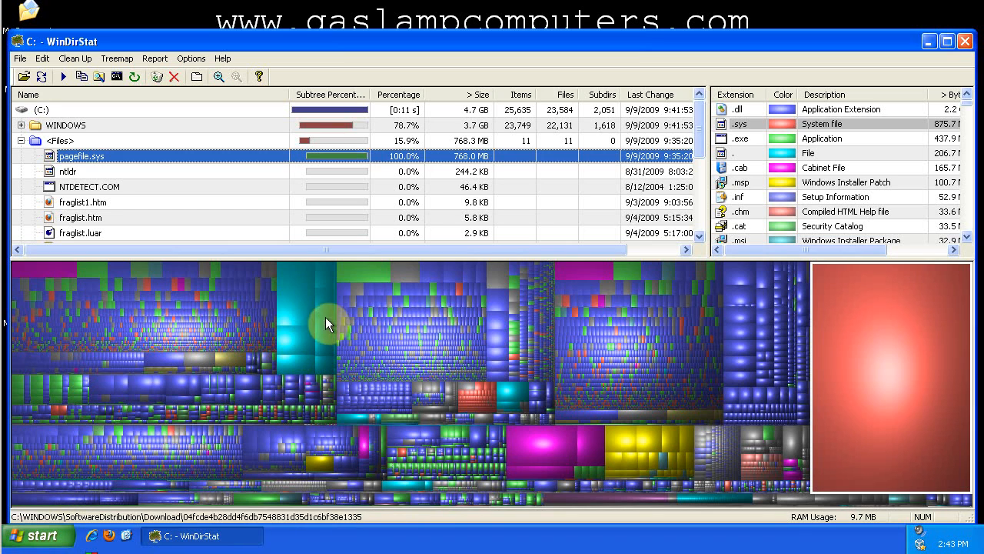
mouse_move(516, 412)
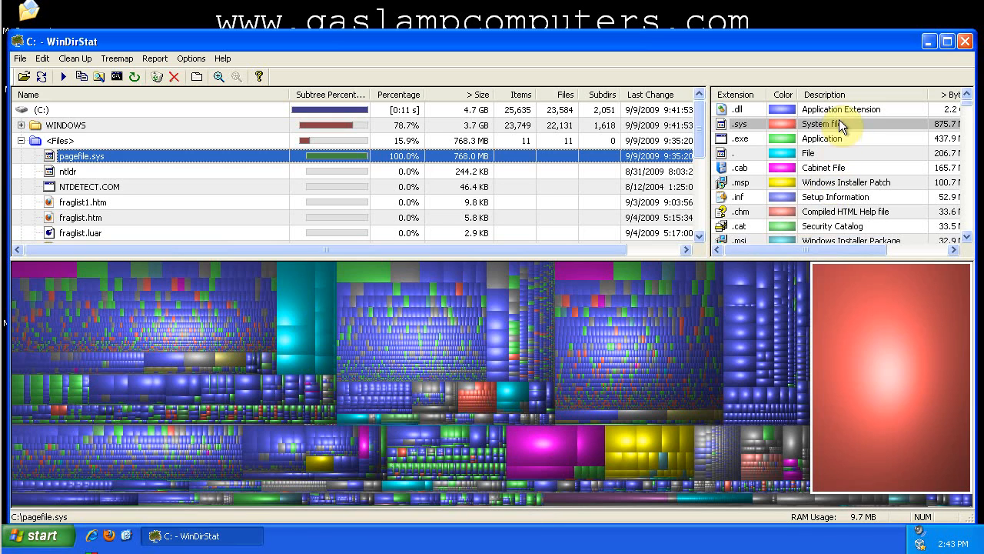
mouse_move(798, 110)
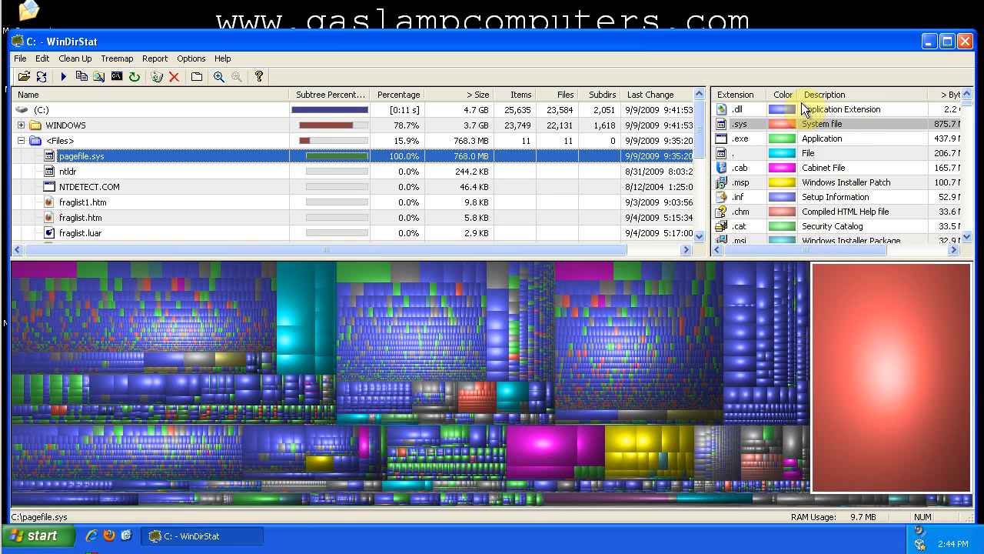
mouse_move(796, 116)
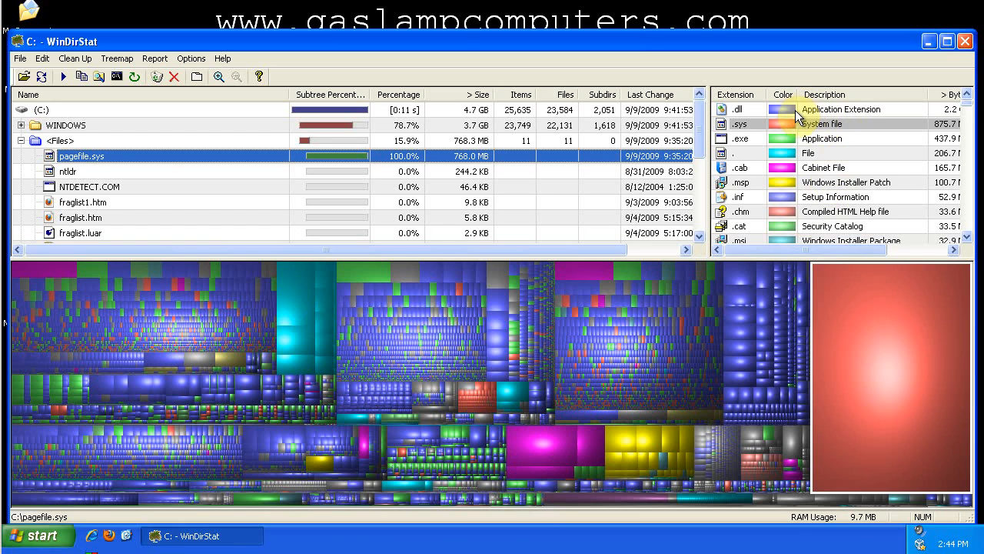
Select the .sys extension to outline every system file's block in the treemap
left_click(738, 108)
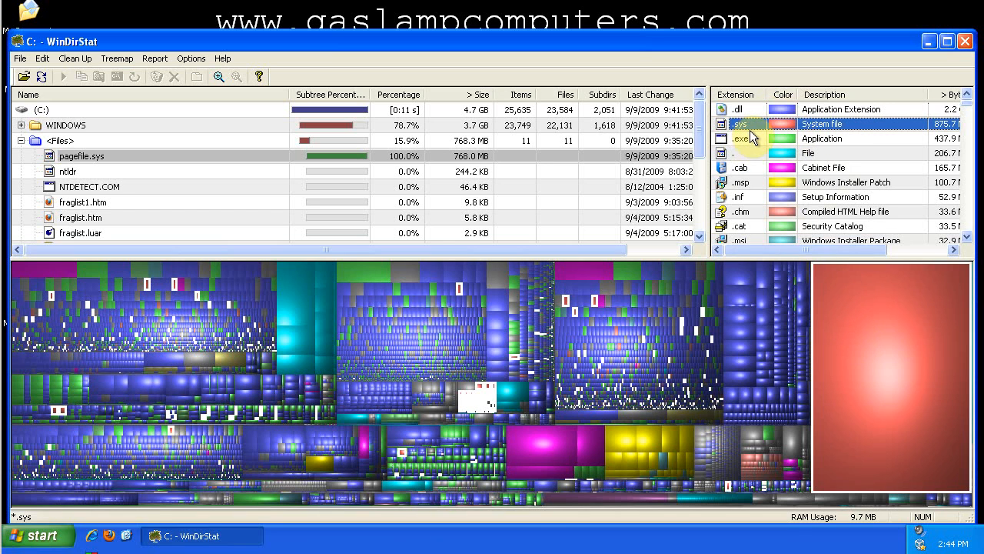
mouse_move(788, 146)
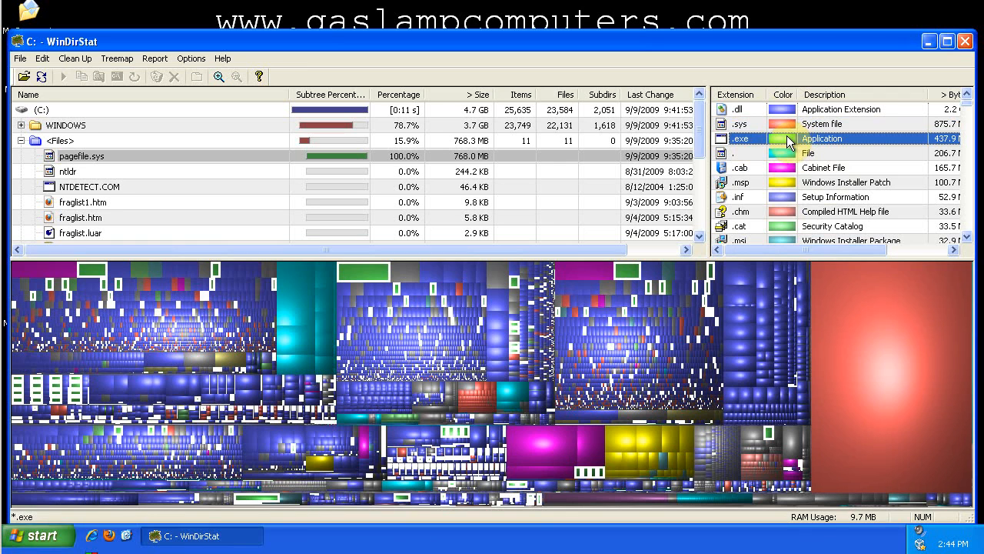
mouse_move(769, 137)
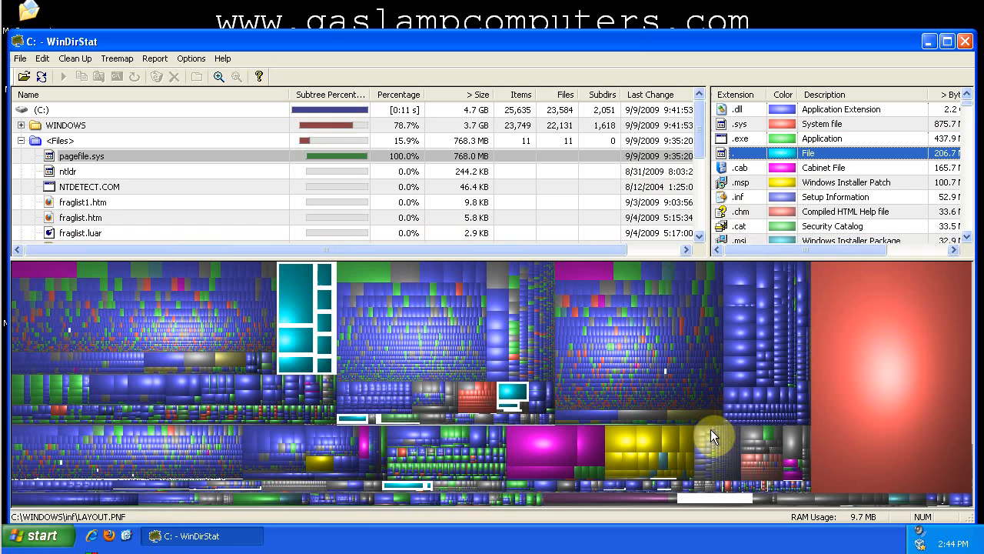
mouse_move(730, 425)
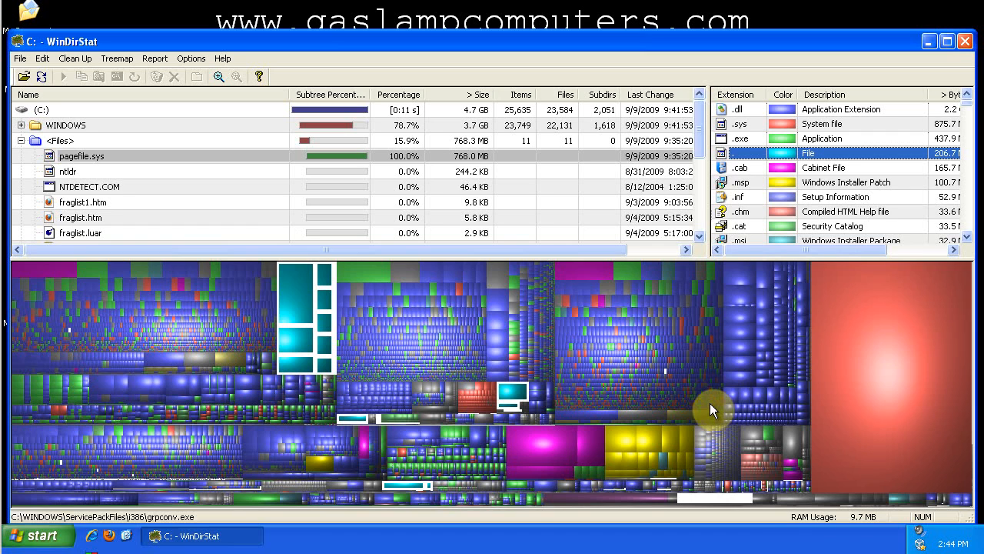
mouse_move(652, 390)
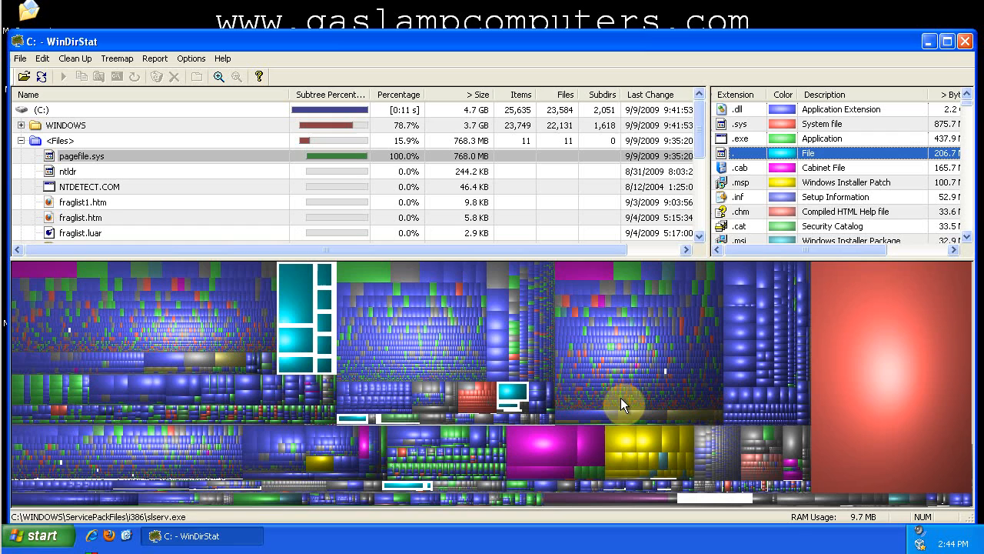
mouse_move(603, 418)
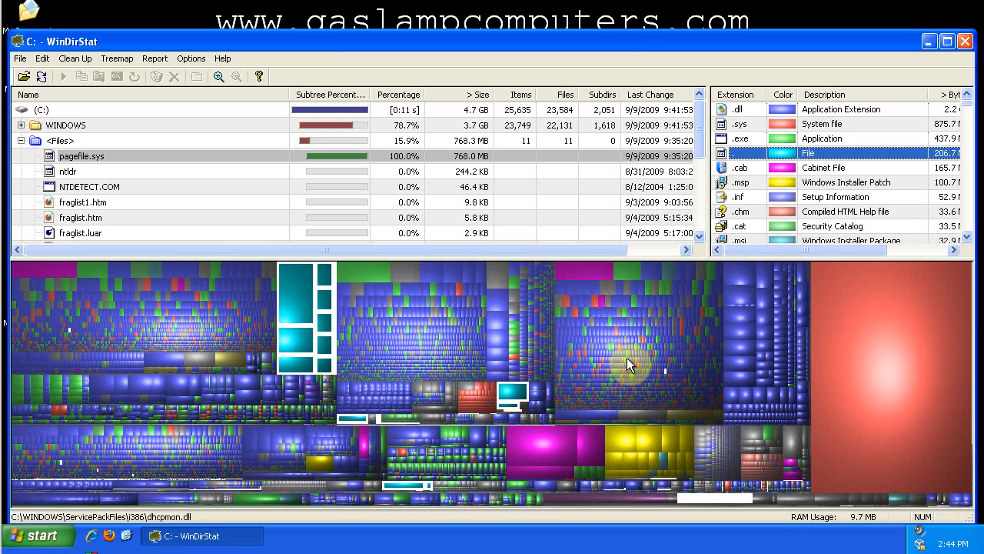
mouse_move(643, 352)
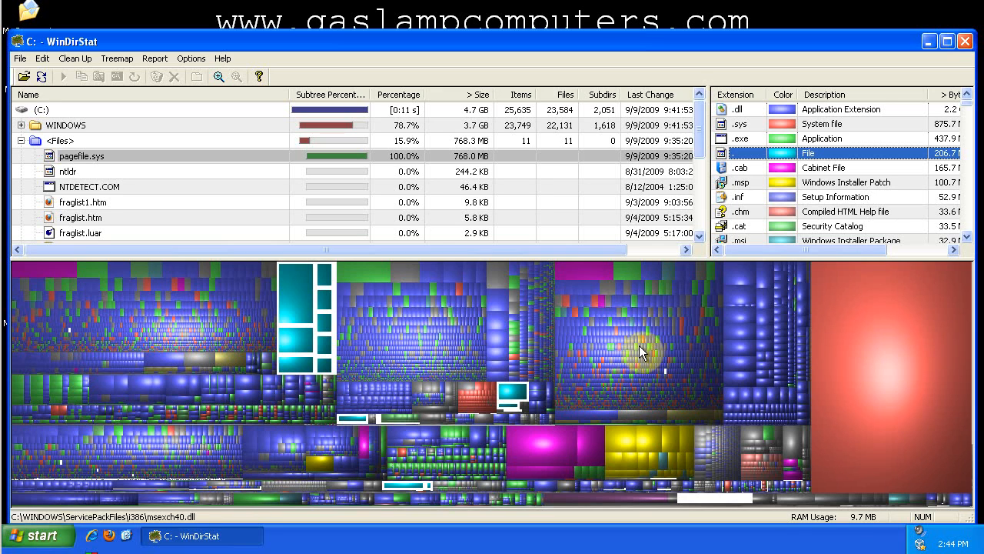
mouse_move(688, 335)
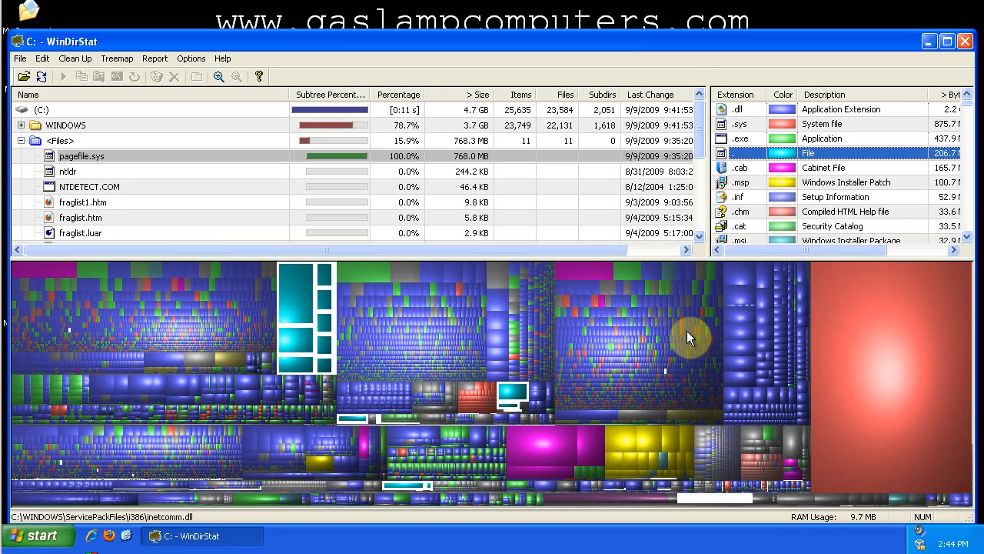
mouse_move(677, 387)
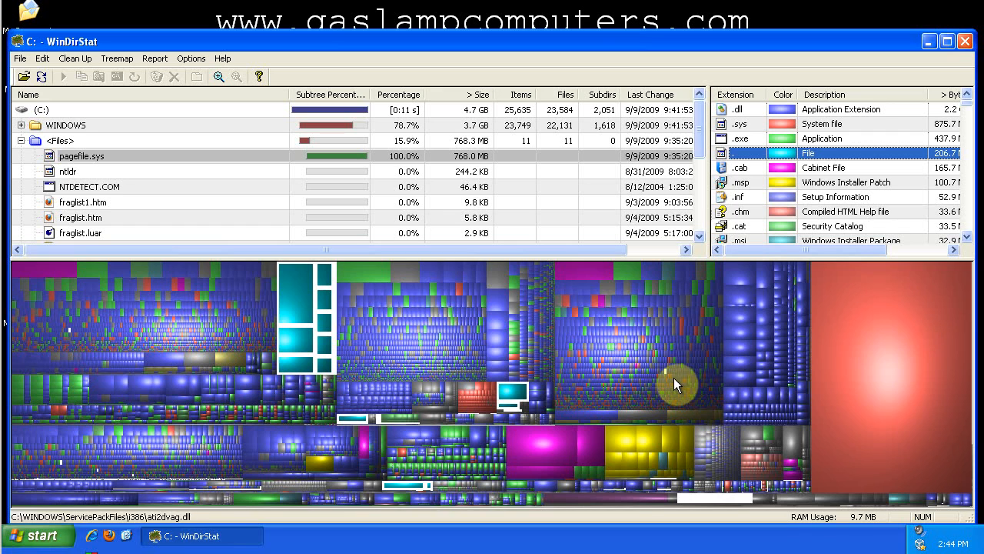
mouse_move(658, 352)
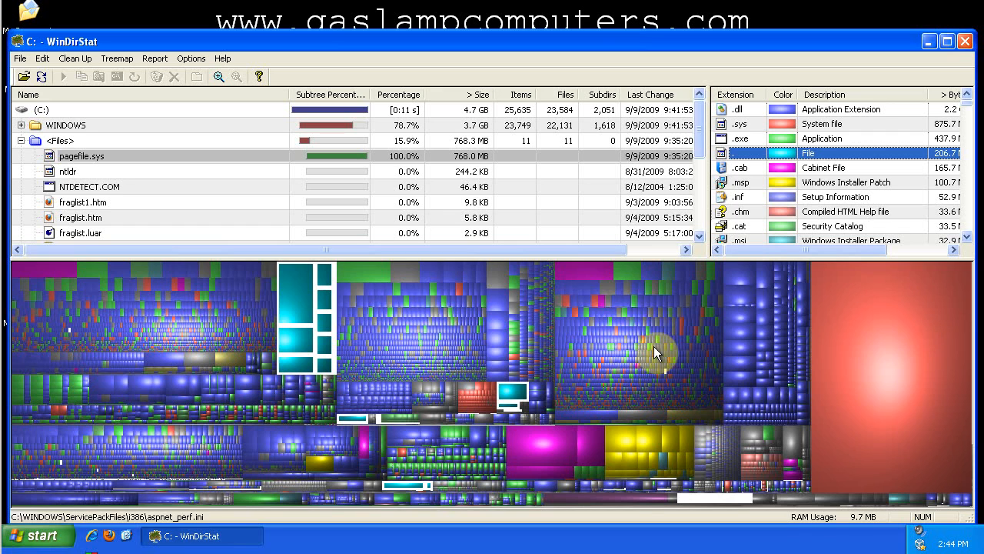
mouse_move(646, 397)
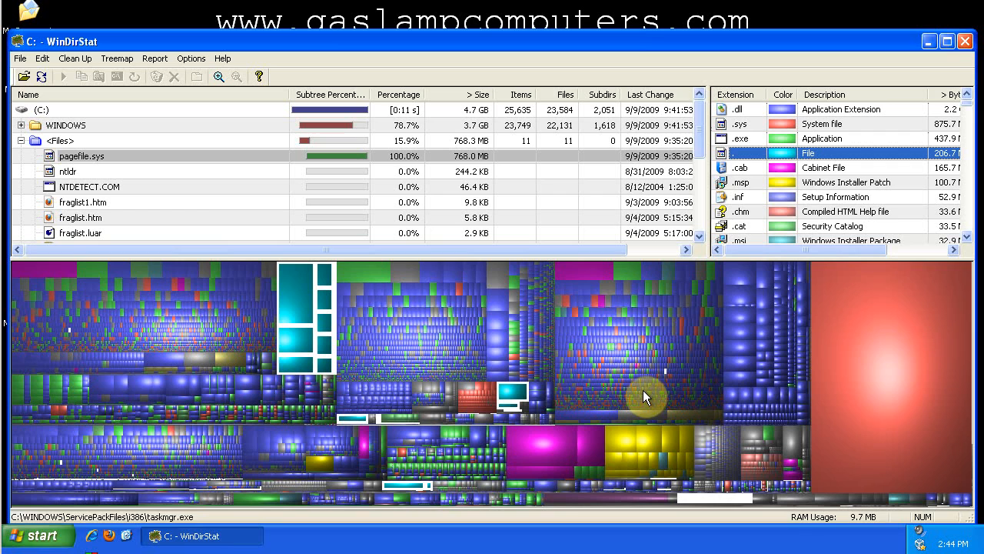
mouse_move(802, 275)
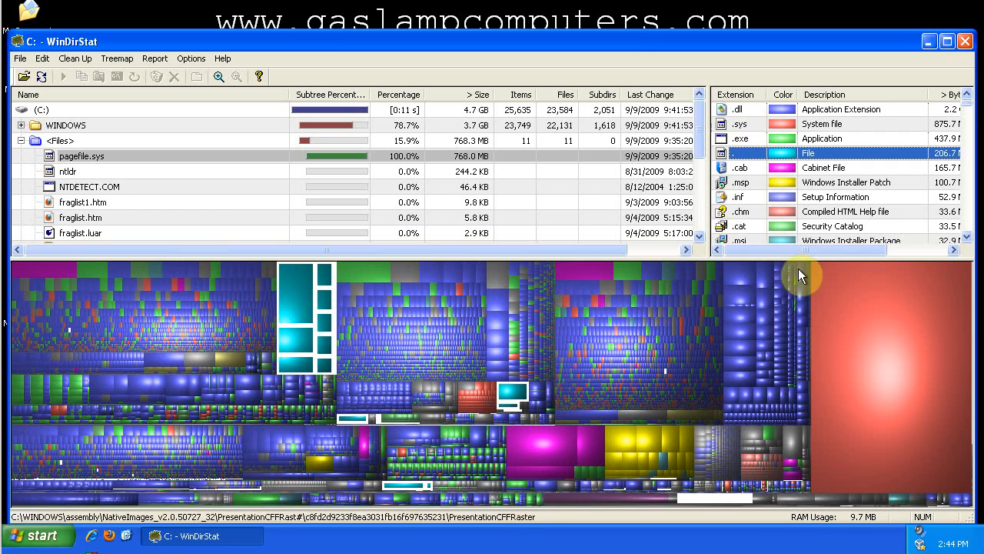
mouse_move(354, 105)
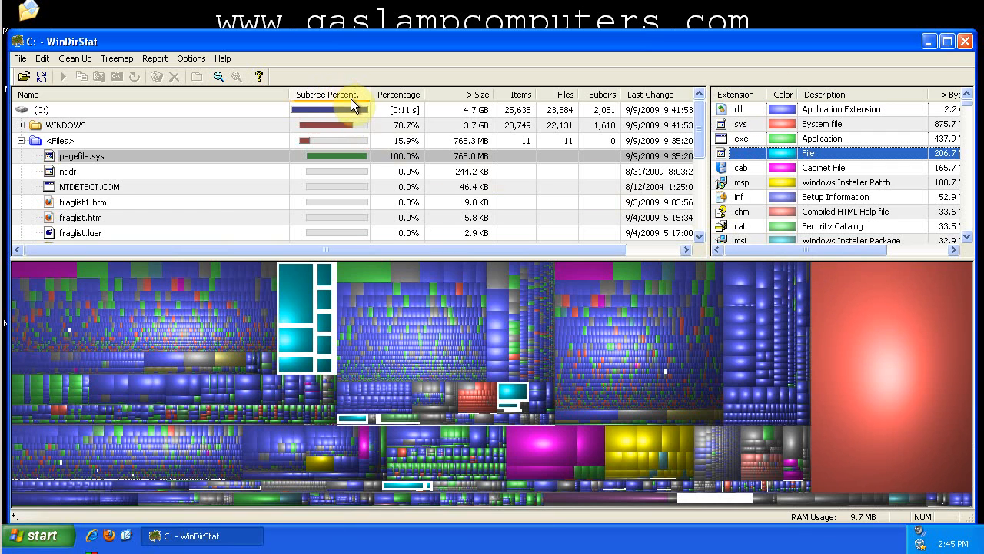
mouse_move(326, 176)
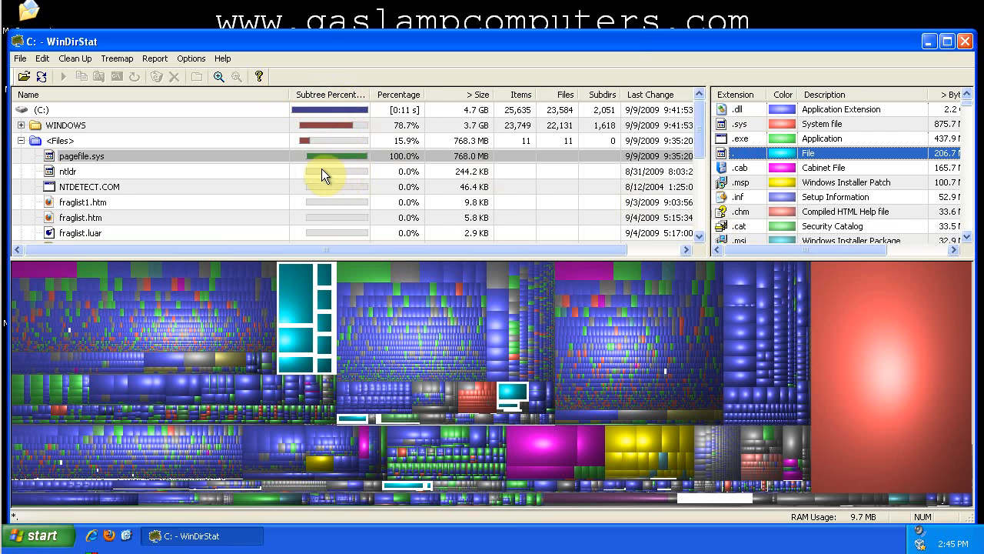
Show the drive's 3.2 GB free space as an item and select its grey treemap block
left_click(190, 59)
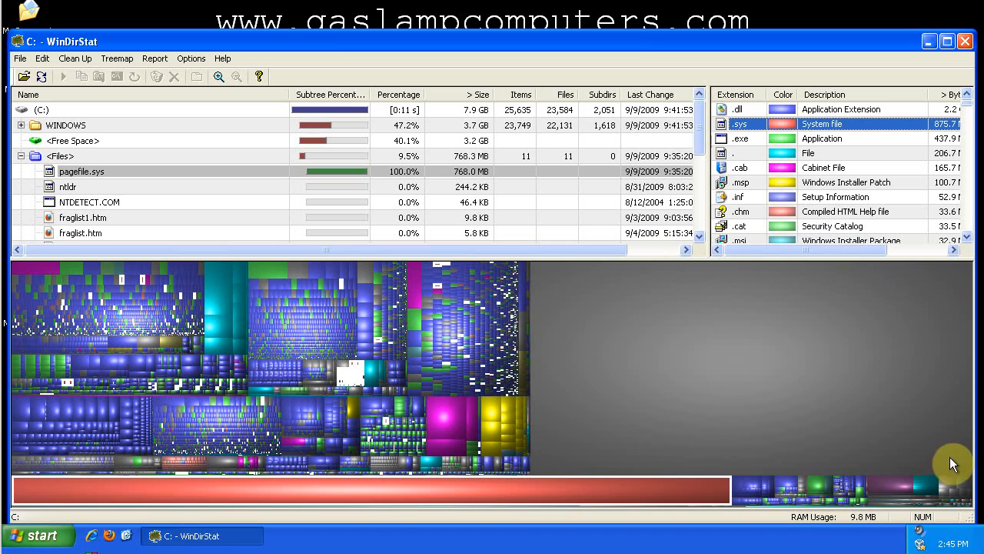
left_click(73, 140)
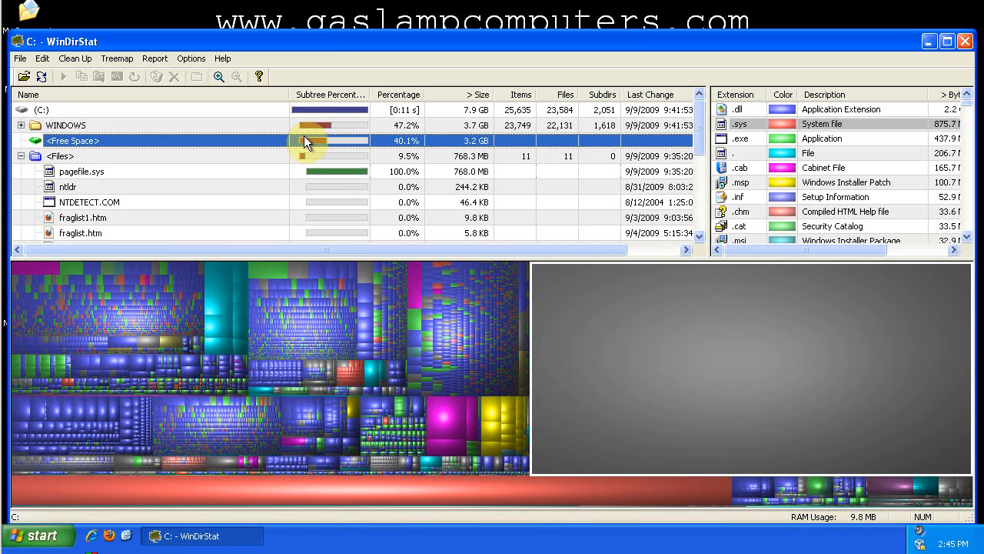
left_click(190, 59)
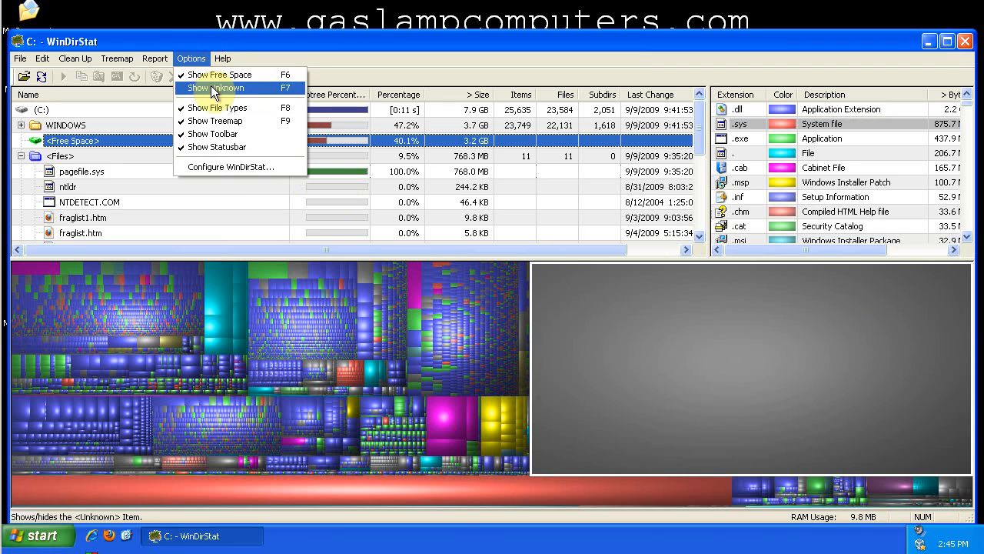
Toggle the Unknown and Free Space entries off so the treemap covers only 4.7 GB of files
left_click(218, 88)
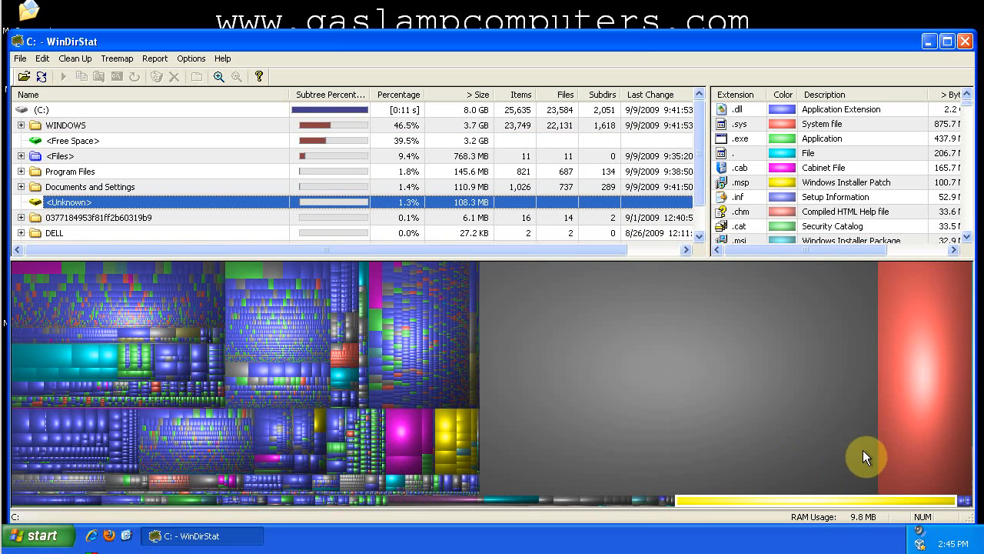
mouse_move(583, 357)
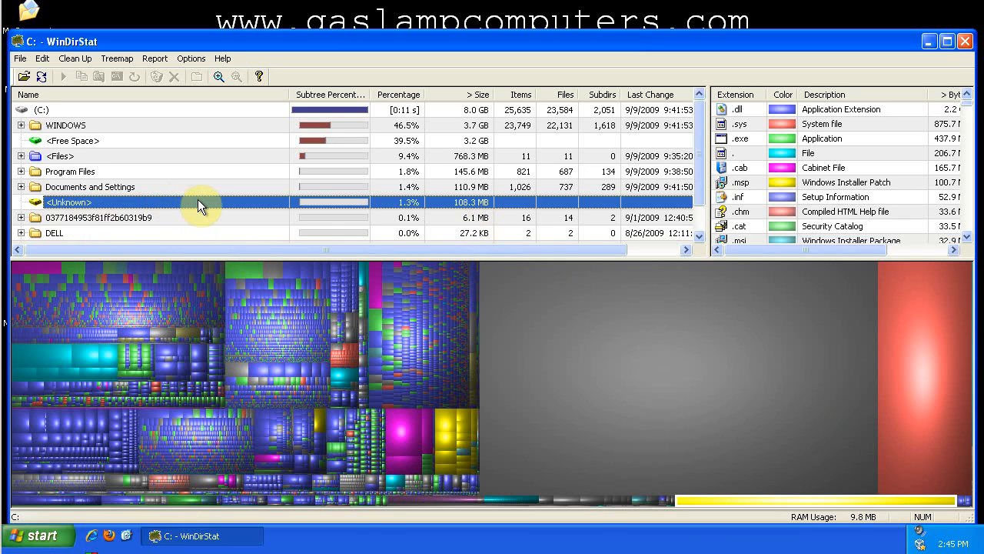
mouse_move(304, 212)
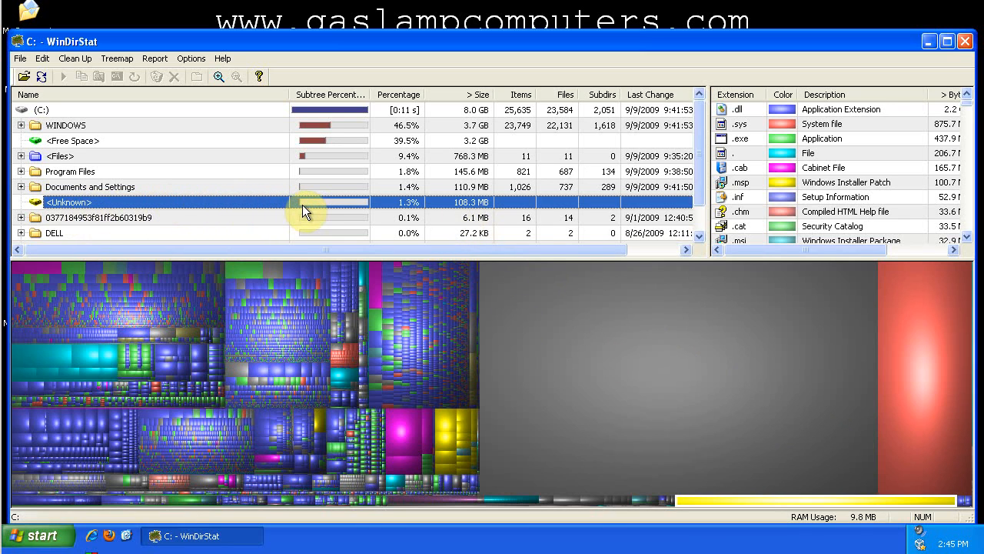
mouse_move(317, 203)
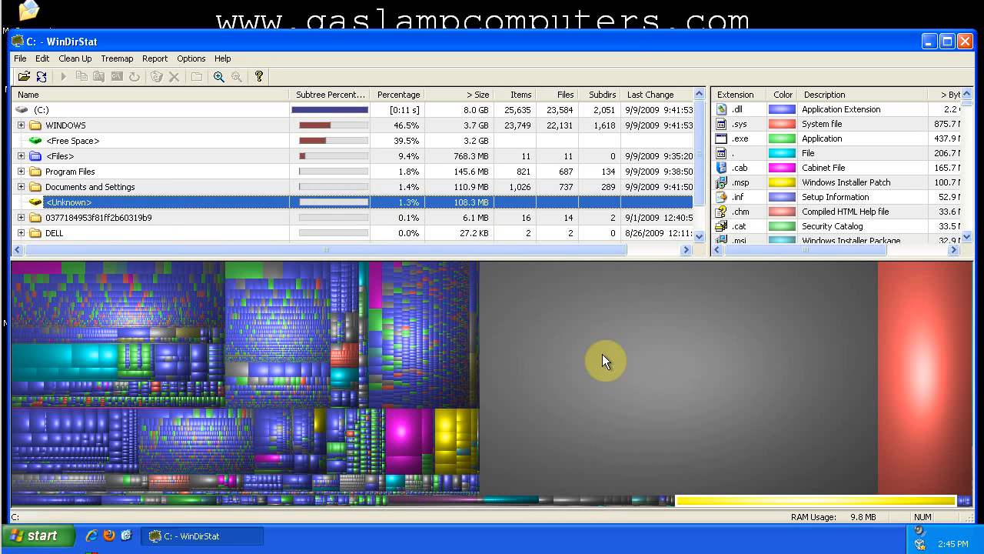
mouse_move(612, 366)
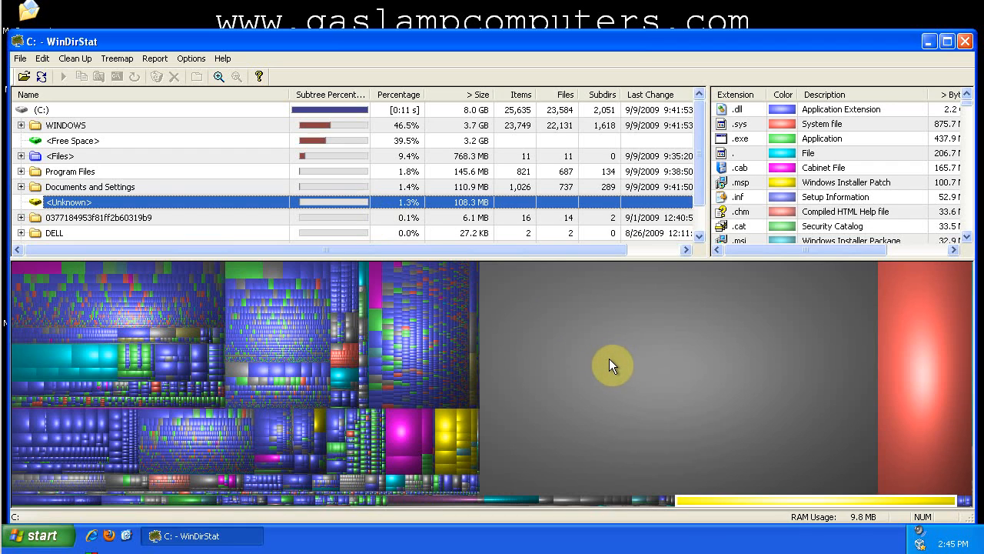
mouse_move(655, 377)
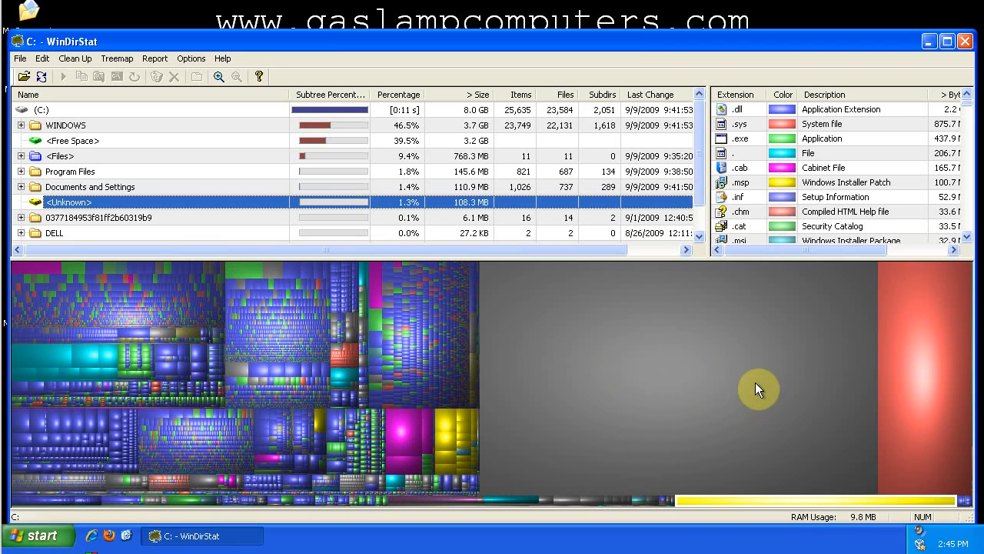
mouse_move(658, 362)
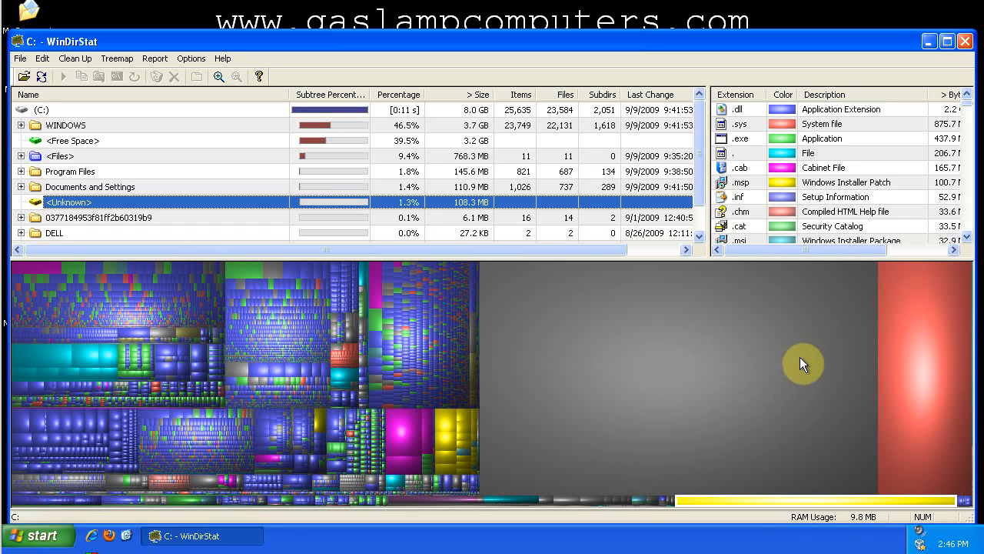
mouse_move(198, 58)
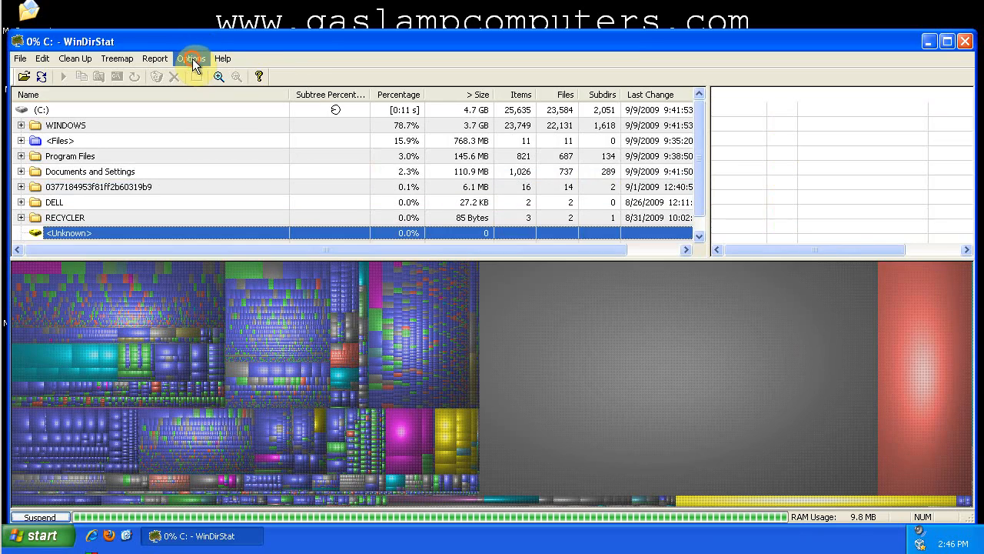
left_click(191, 59)
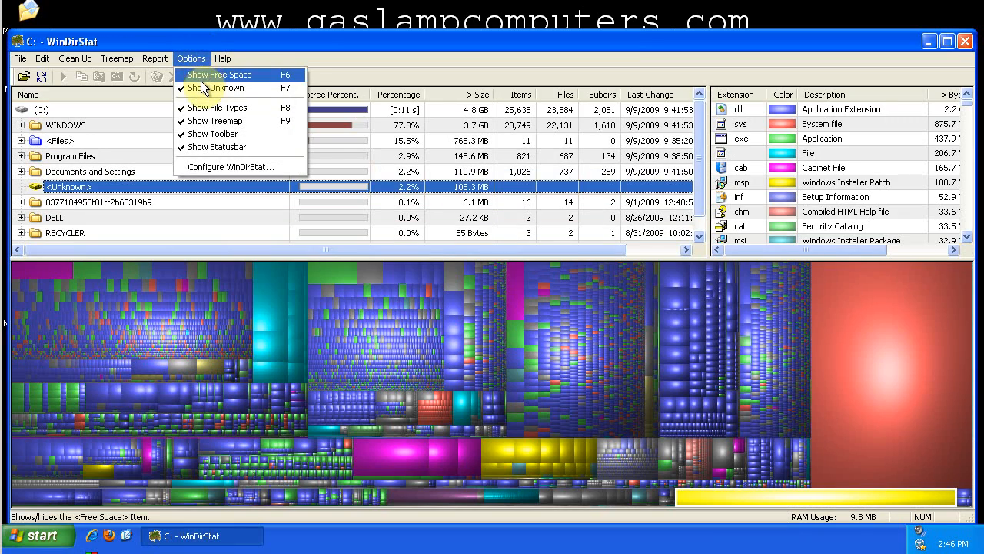
left_click(231, 74)
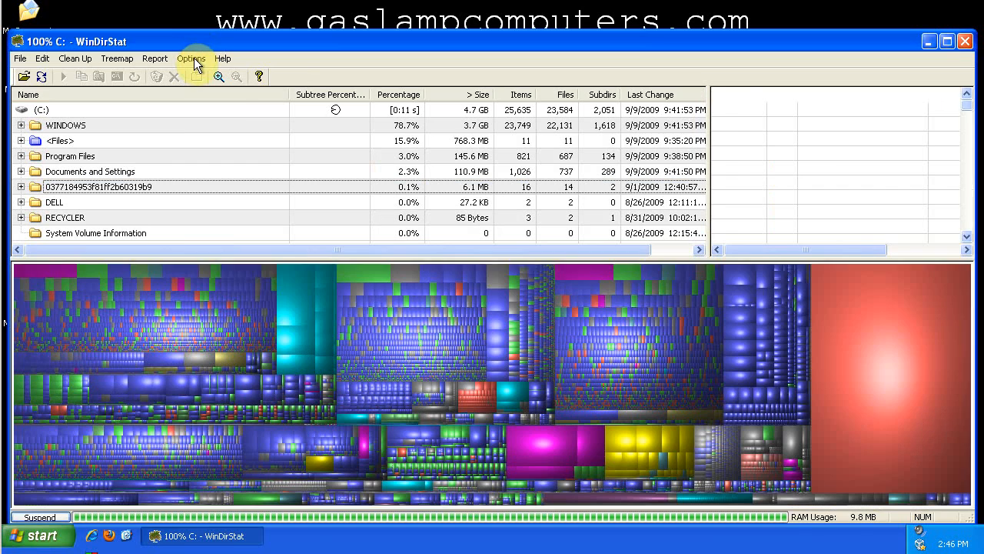
left_click(191, 58)
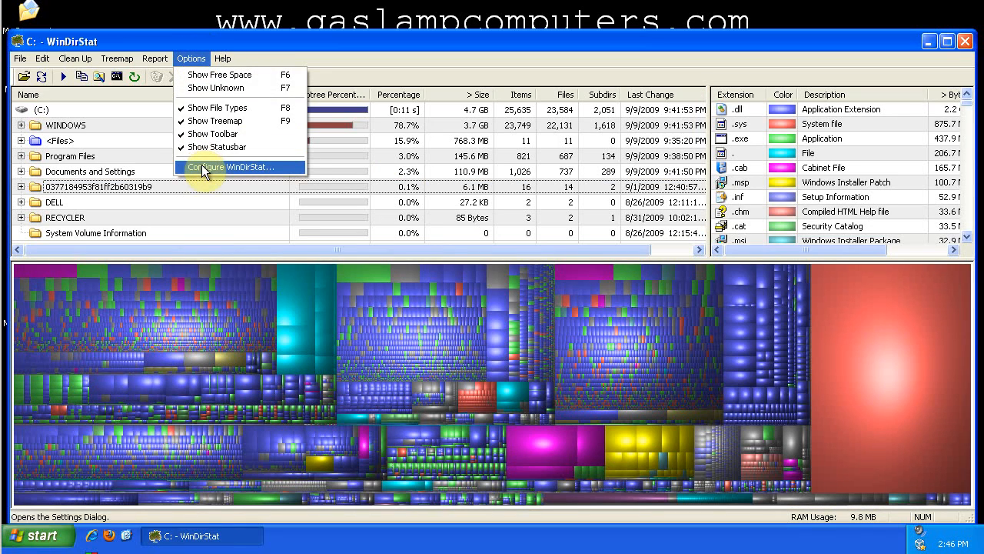
Open Configure WinDirStat settings and view the Treemap and Cleanups pages
left_click(231, 166)
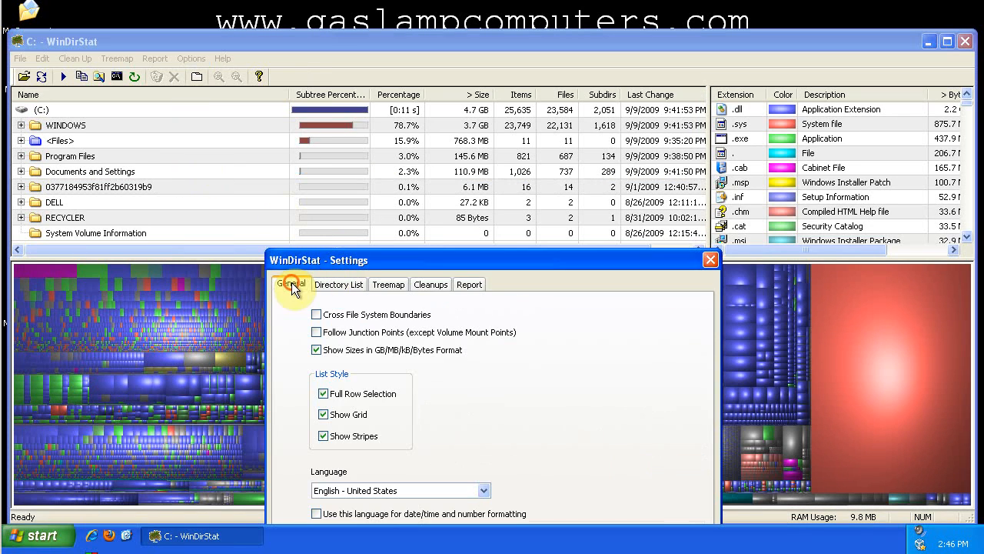
left_click_drag(317, 258, 323, 246)
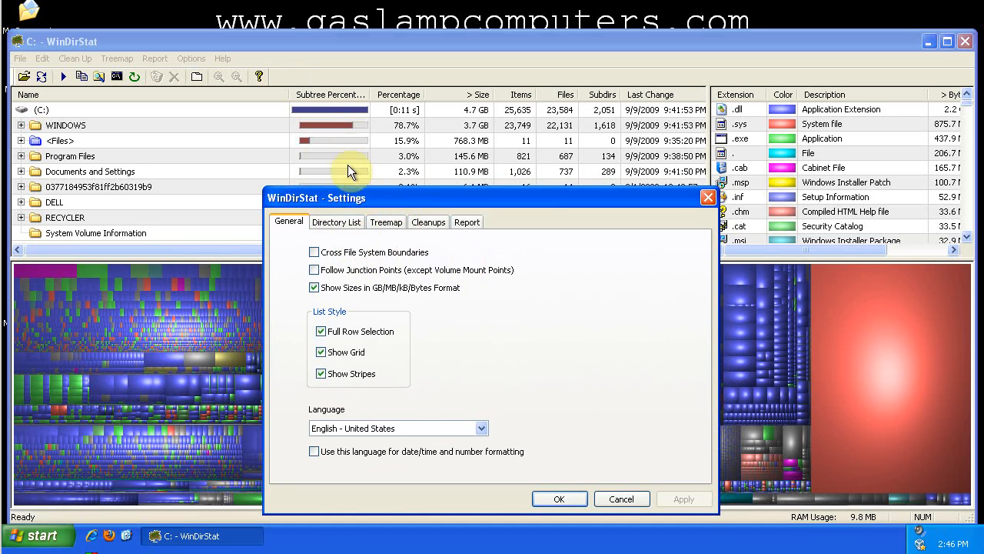
mouse_move(238, 126)
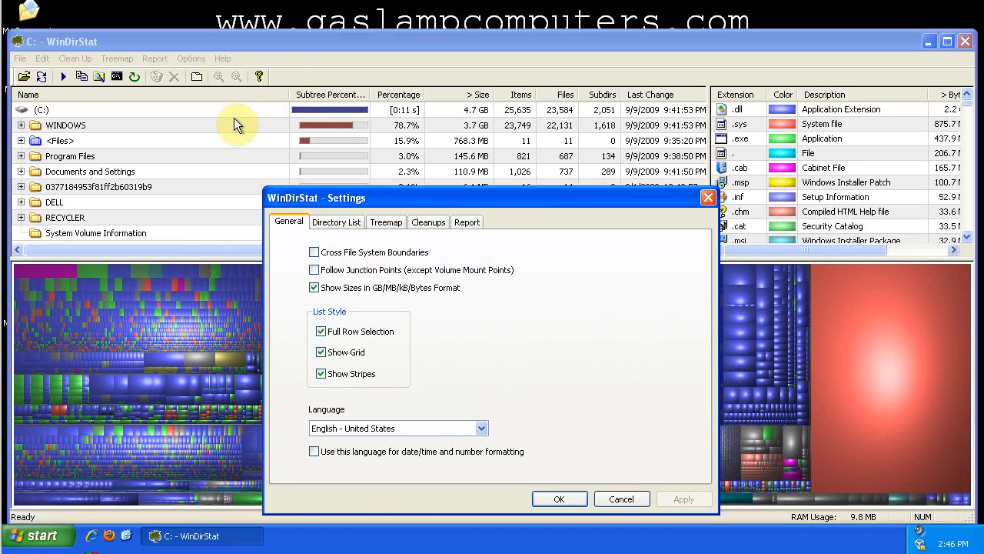
left_click(385, 221)
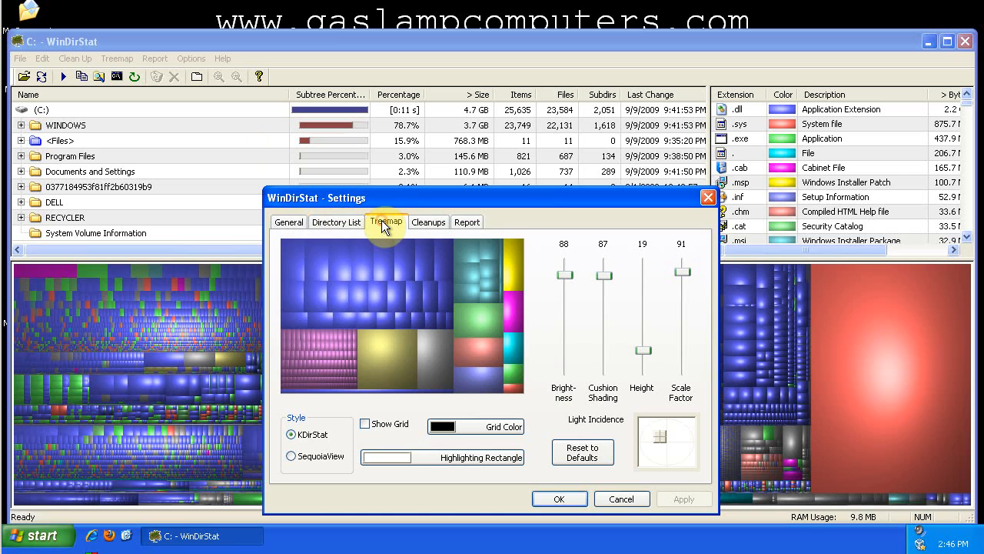
mouse_move(570, 278)
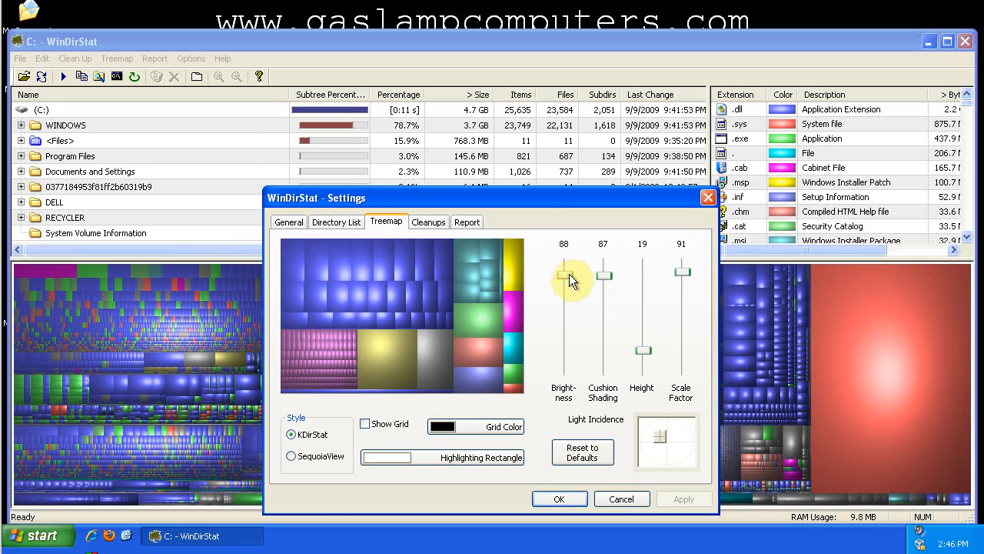
left_click(427, 222)
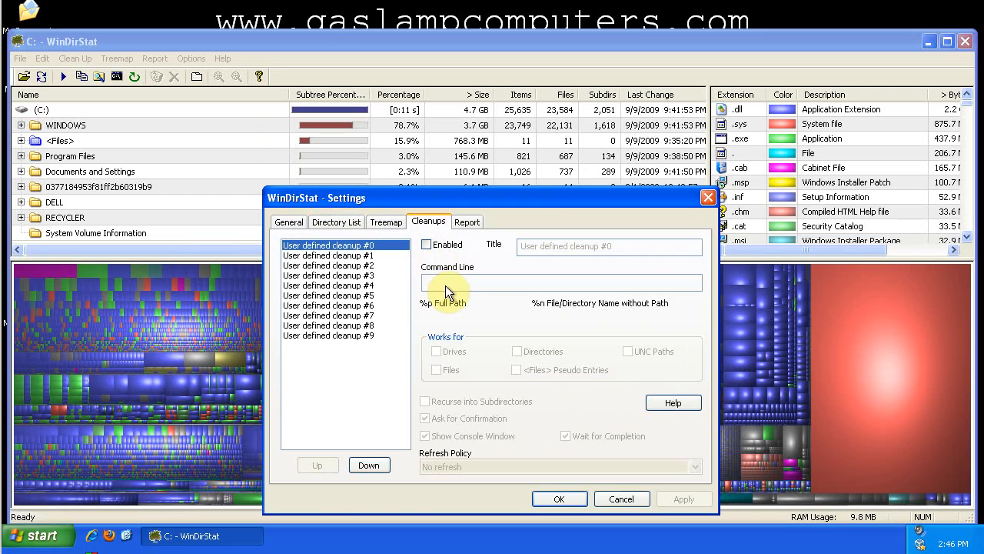
mouse_move(458, 298)
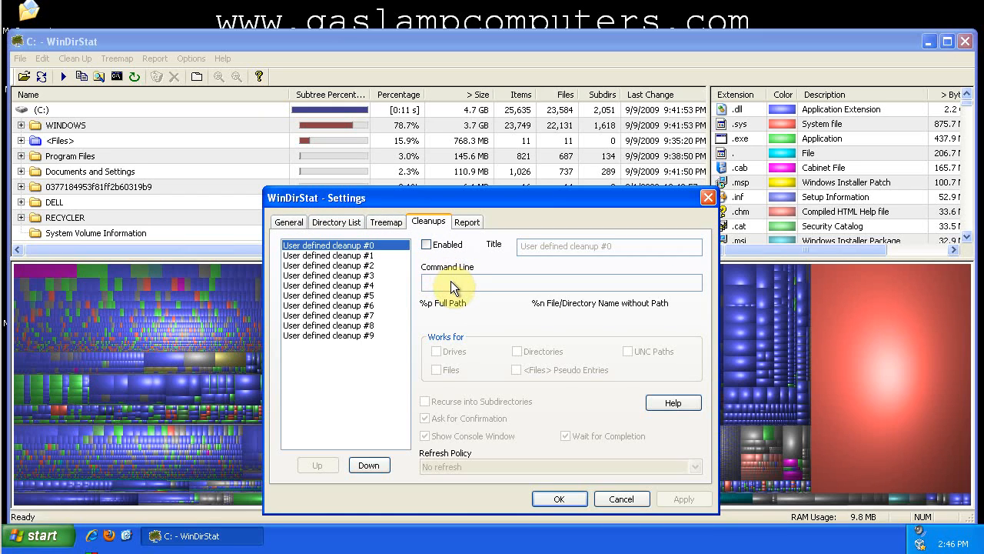
mouse_move(446, 283)
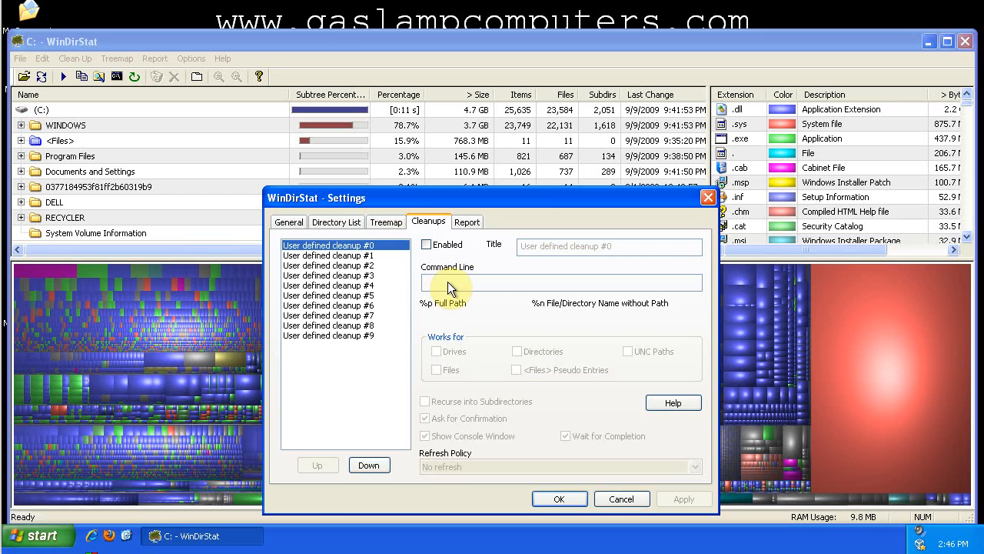
mouse_move(442, 286)
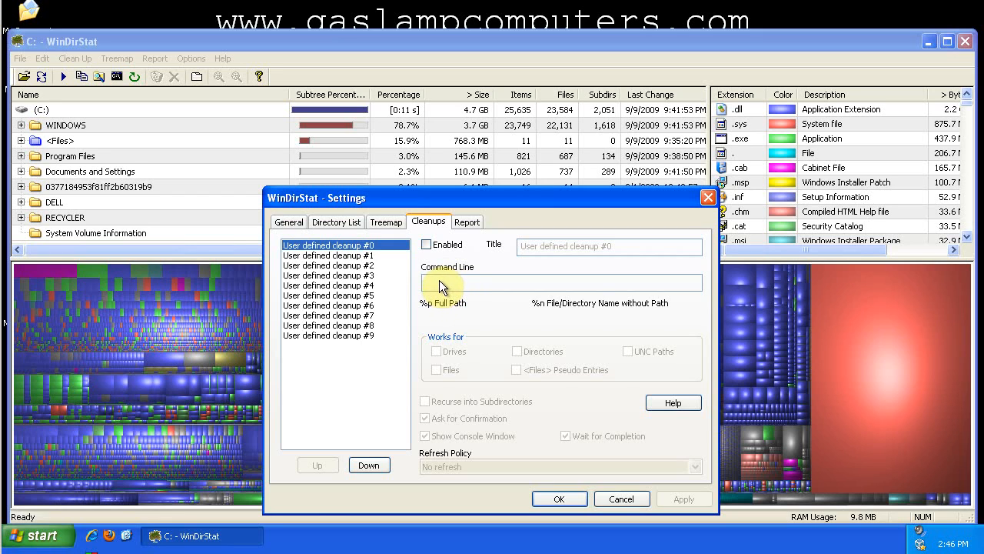
mouse_move(455, 279)
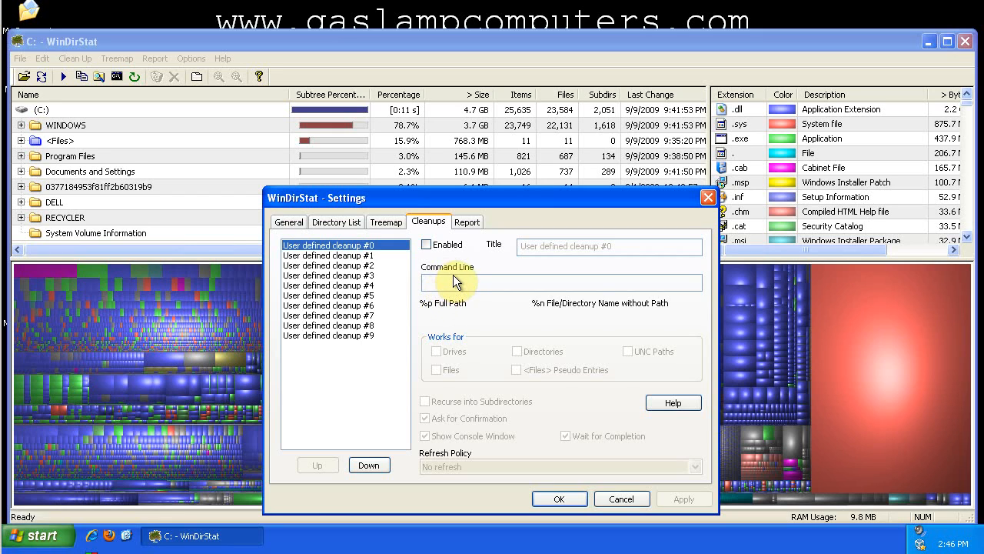
mouse_move(455, 287)
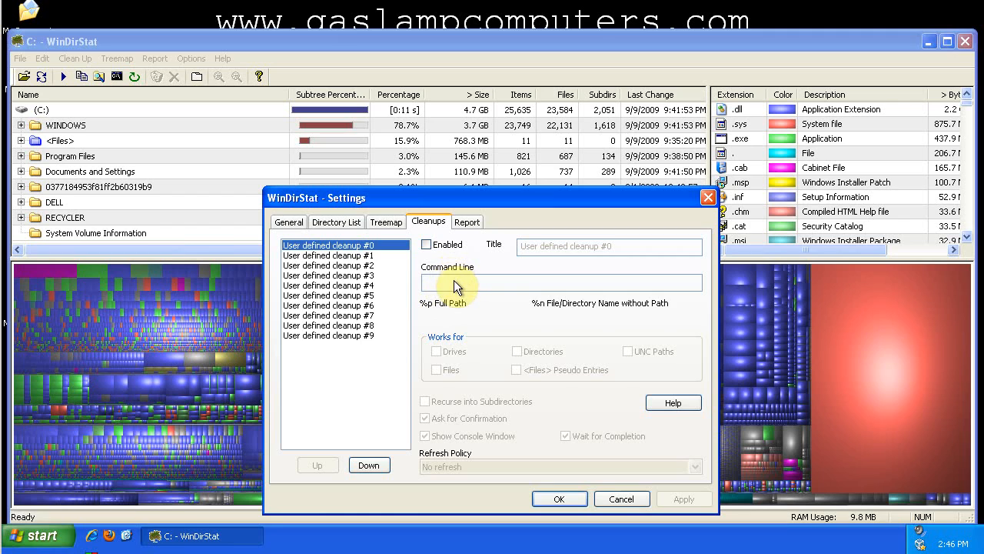
mouse_move(446, 287)
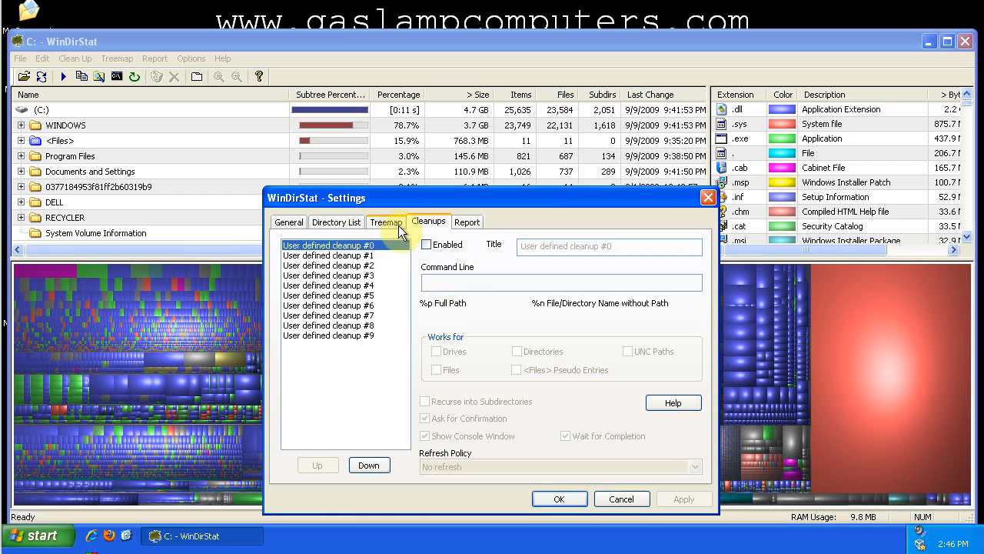
mouse_move(394, 238)
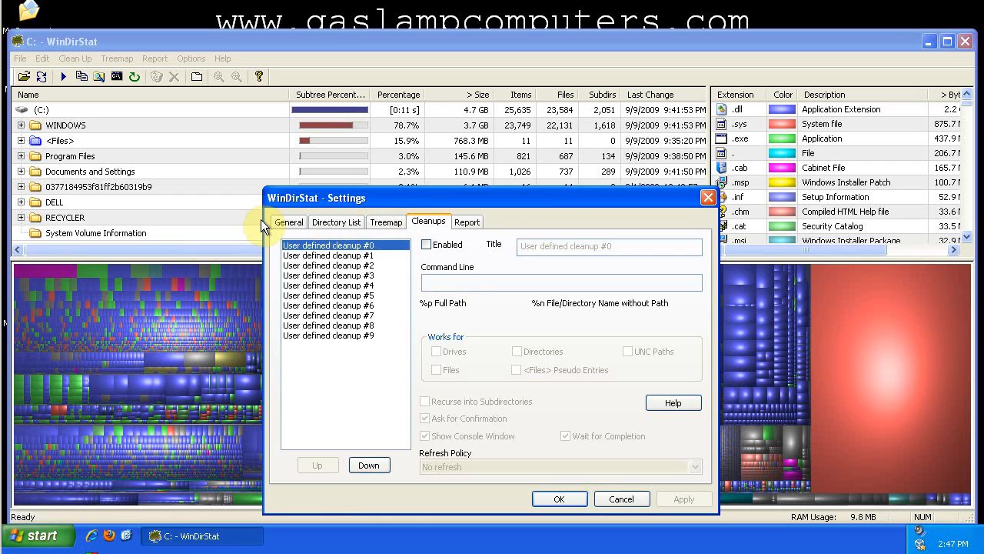
Return from the Cleanups page to the General settings page
left_click(289, 221)
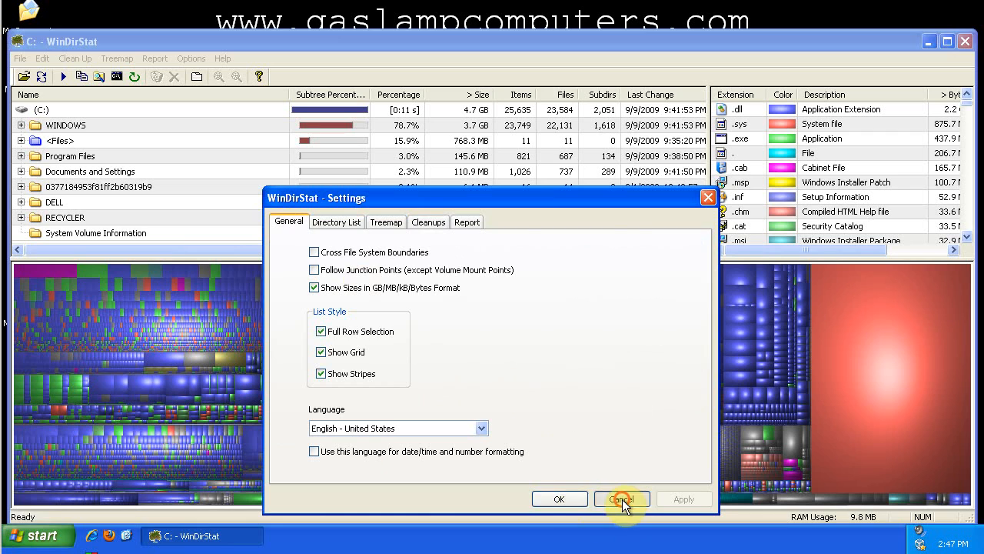
Cancel the Settings dialog, leaving the C: drive list and treemap showing
left_click(621, 498)
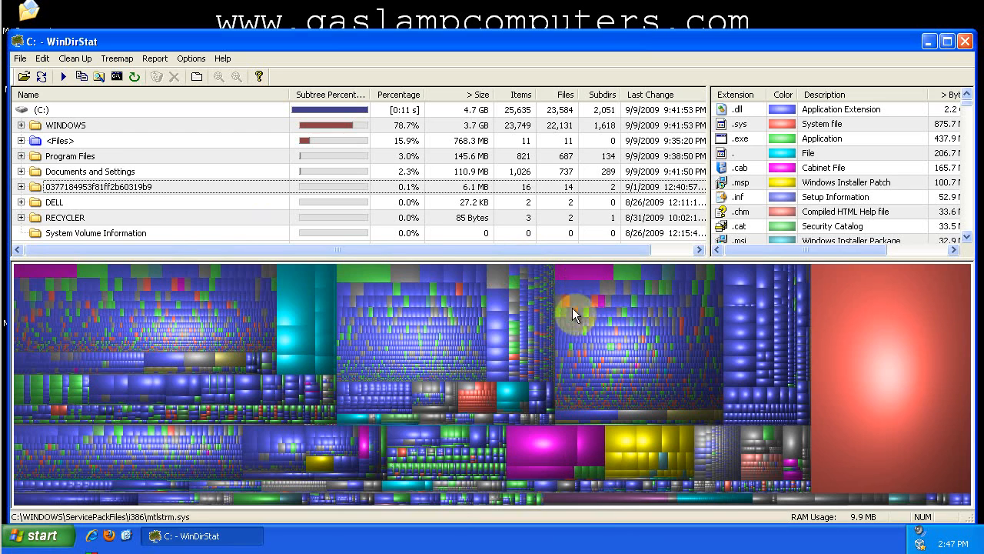
mouse_move(501, 317)
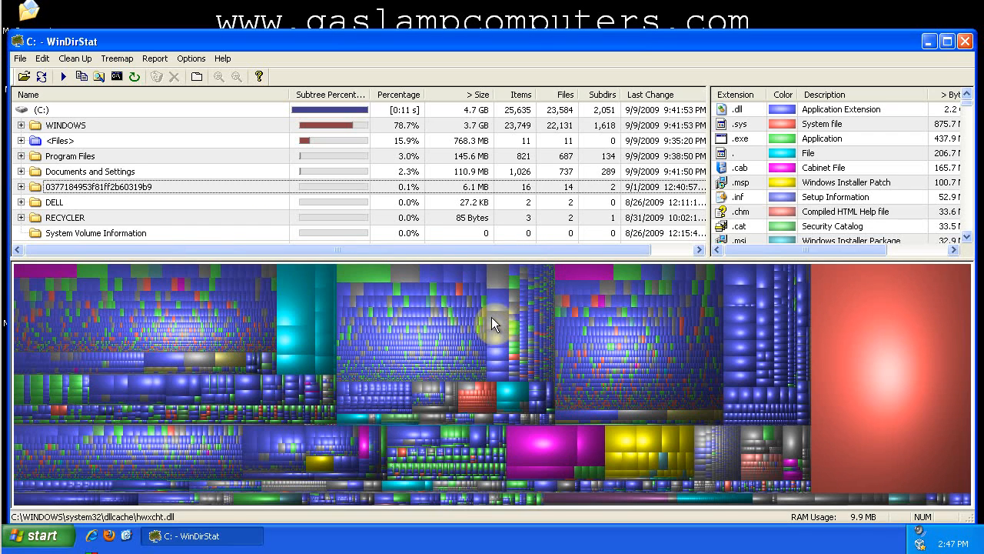
mouse_move(496, 308)
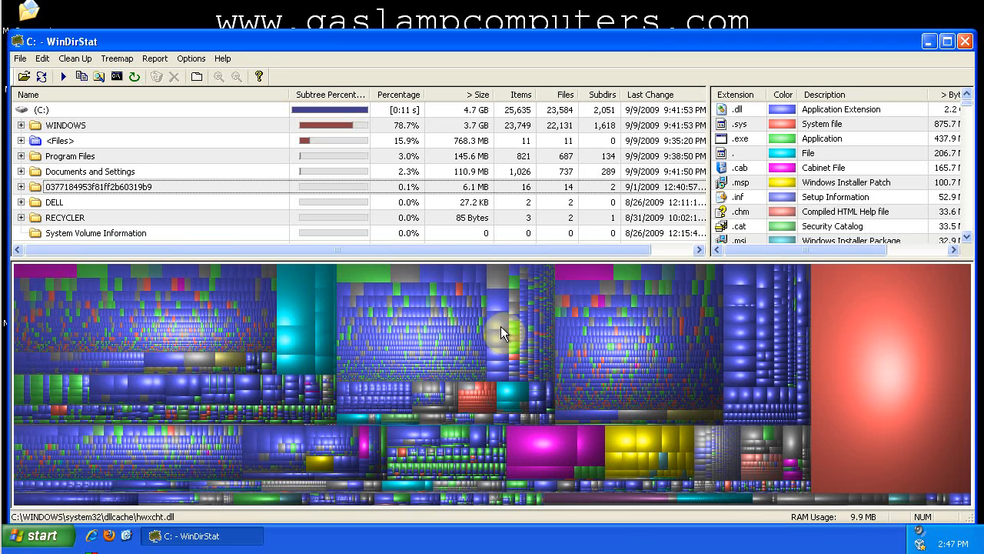
mouse_move(480, 340)
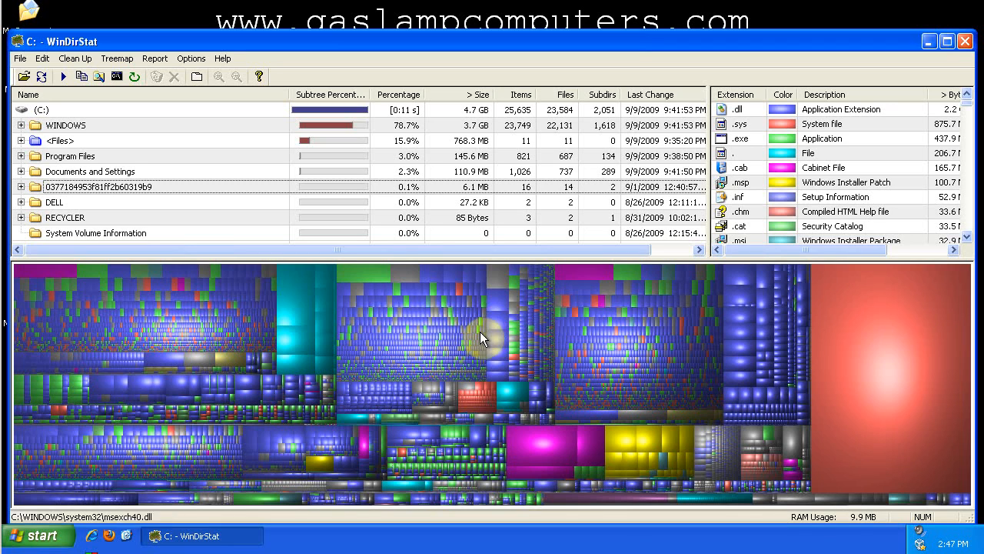
mouse_move(300, 335)
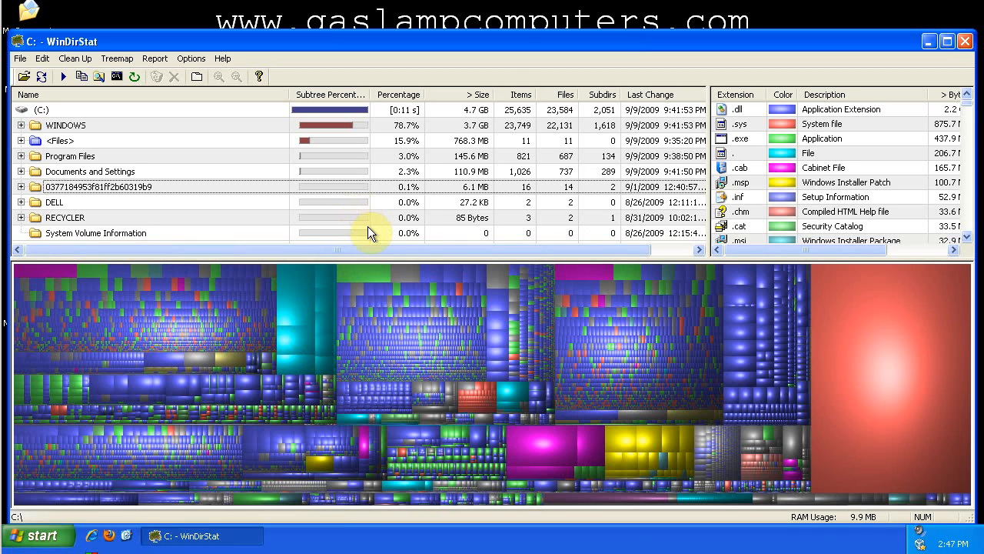
mouse_move(514, 29)
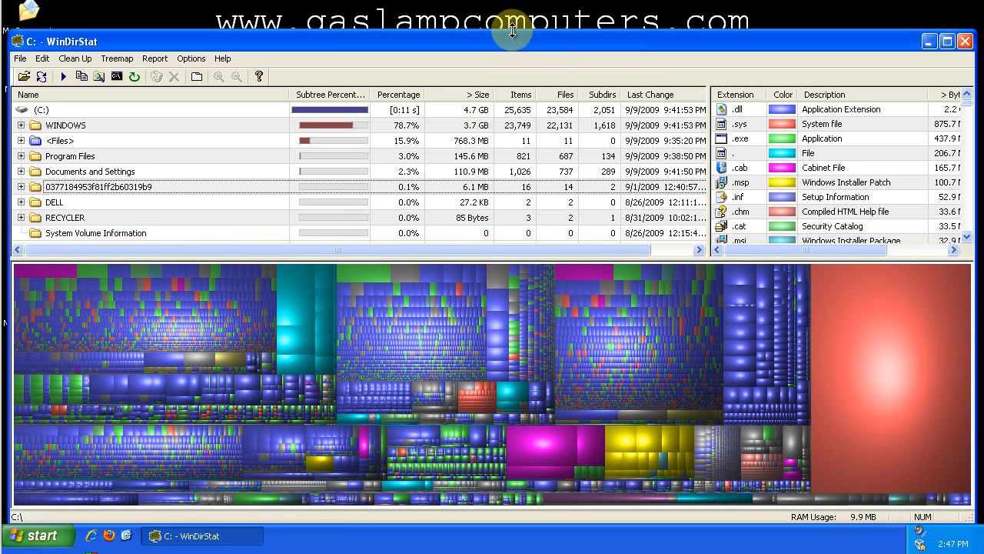